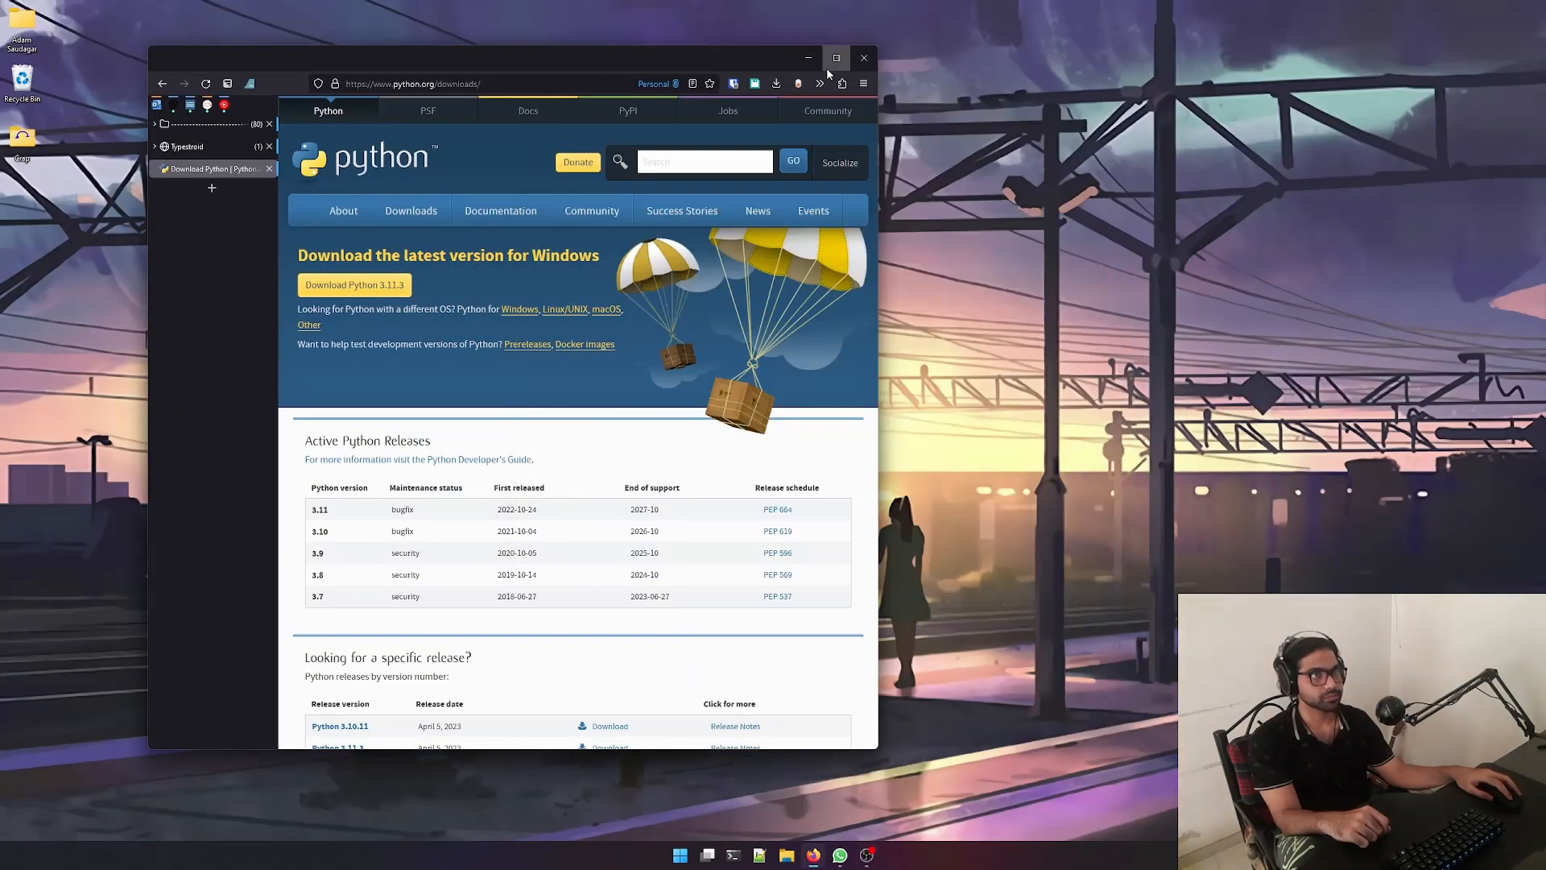
Run python-3.11.3-amd64.exe from Firefox's Downloads panel.
click(775, 84)
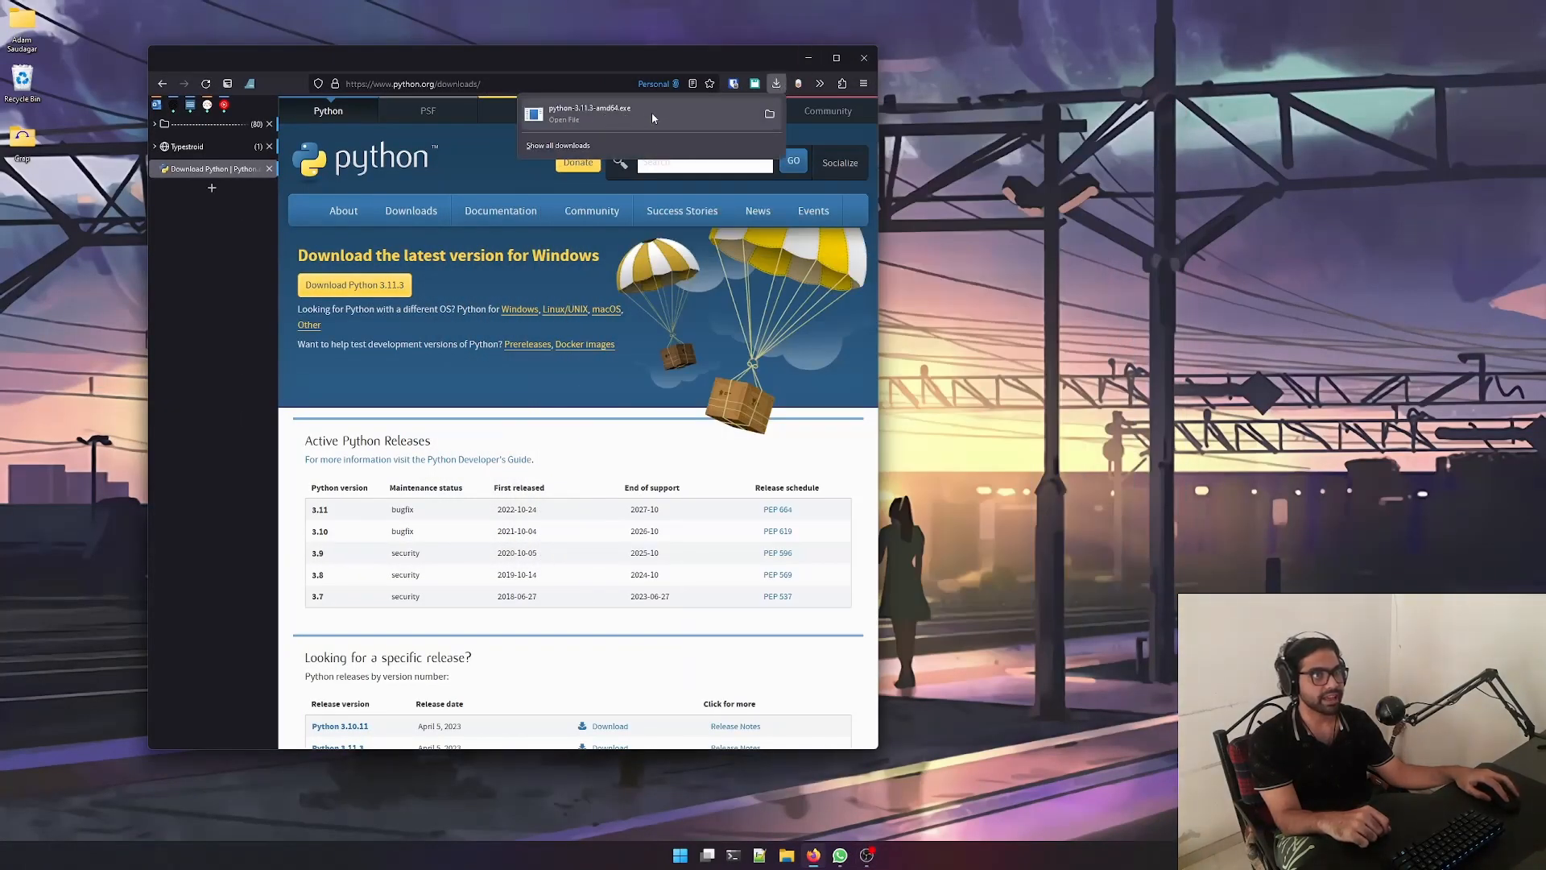
mouse_move(604, 119)
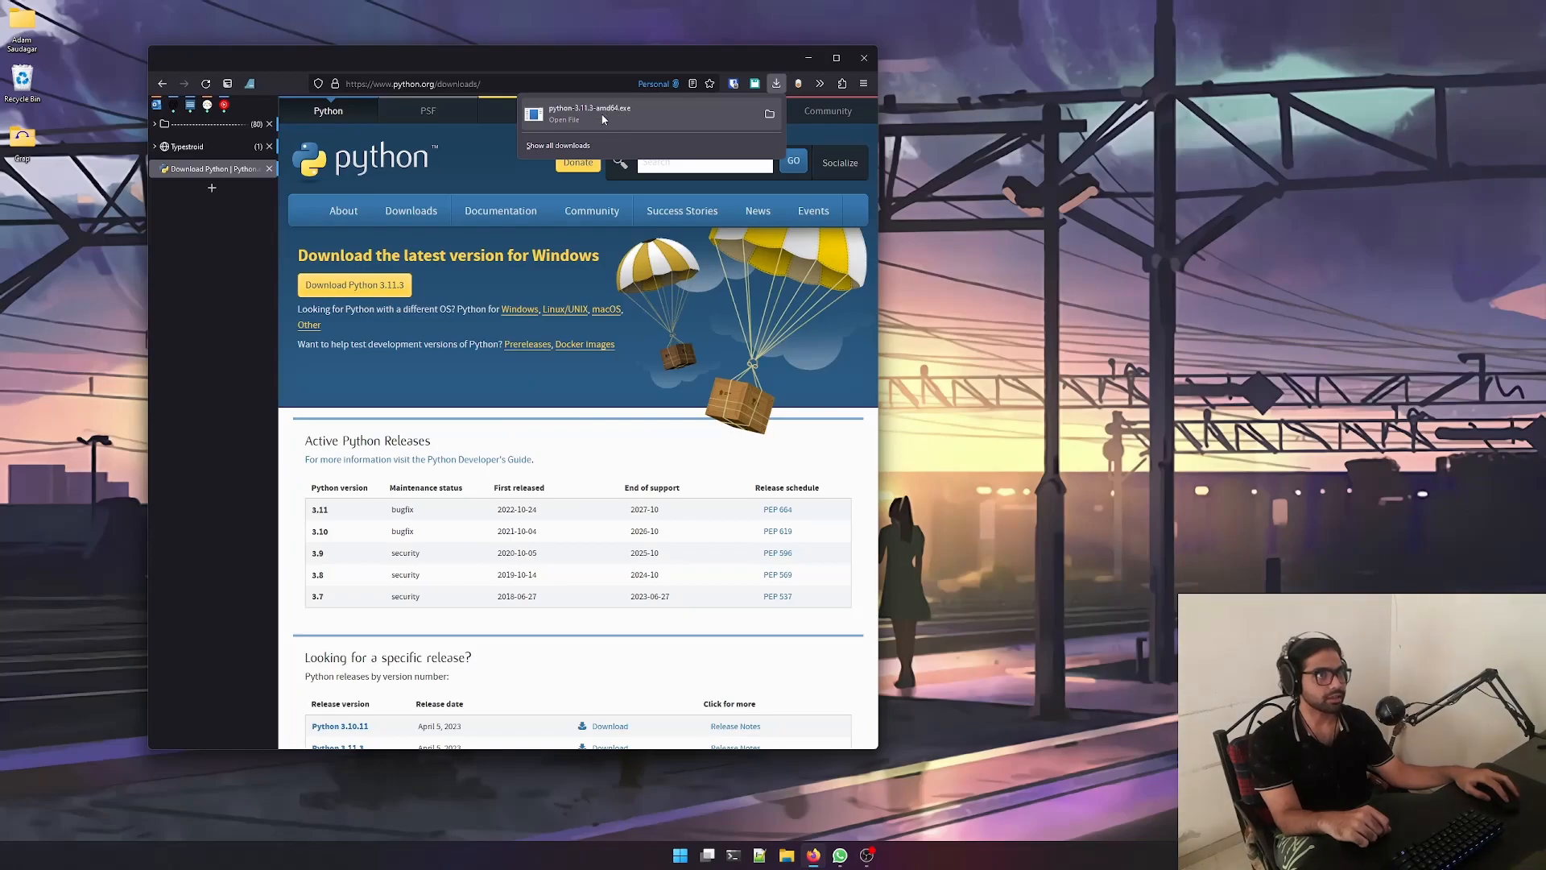
click(587, 113)
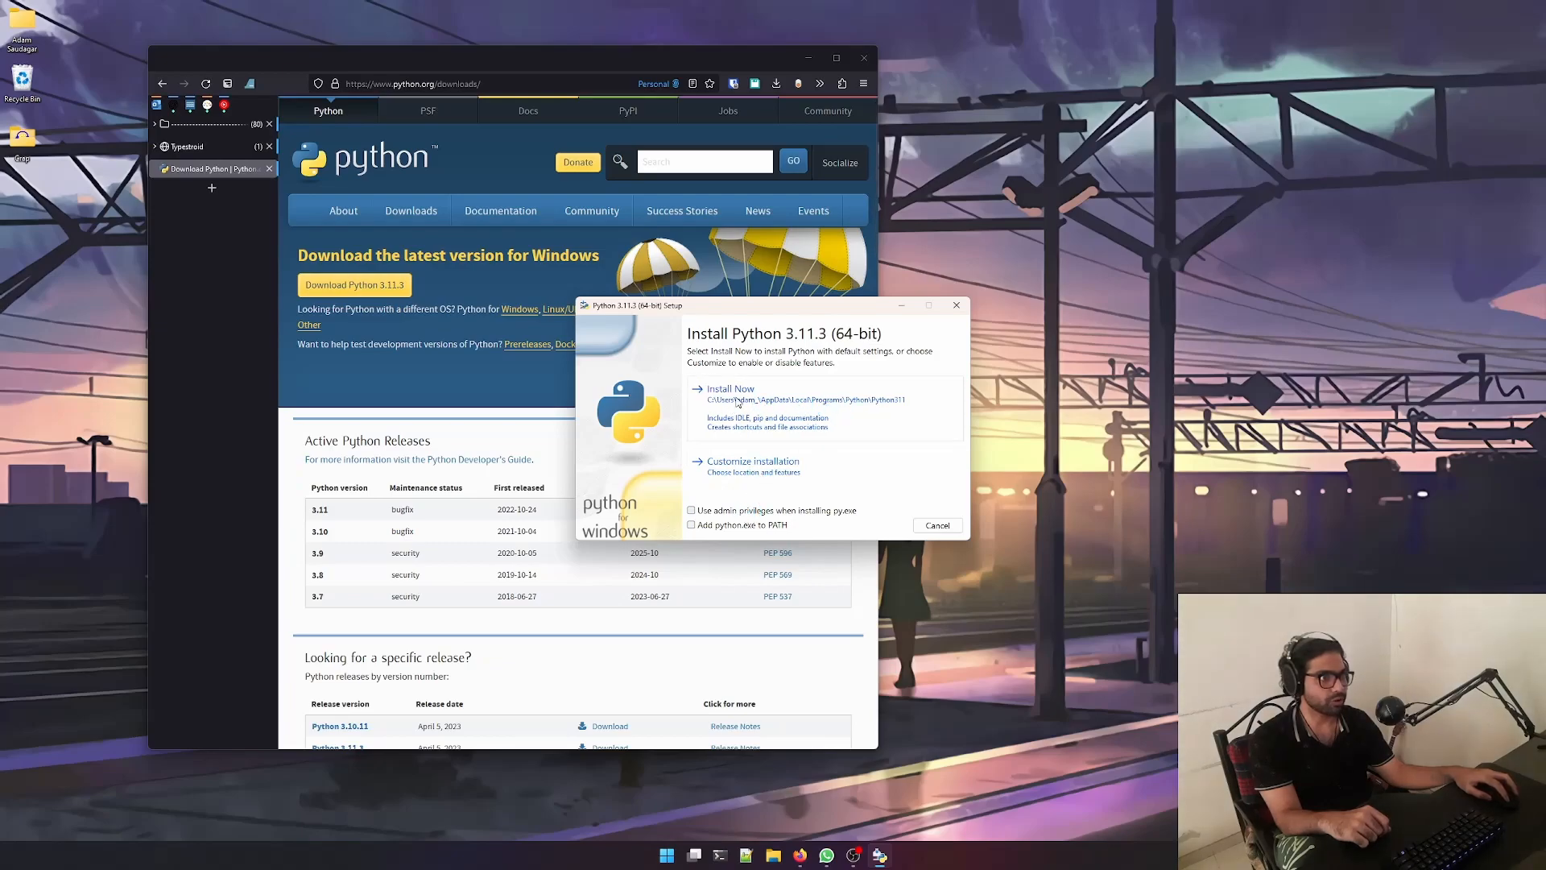
Install Python 3.11.3 with default settings and close the setup after it succeeds.
click(730, 388)
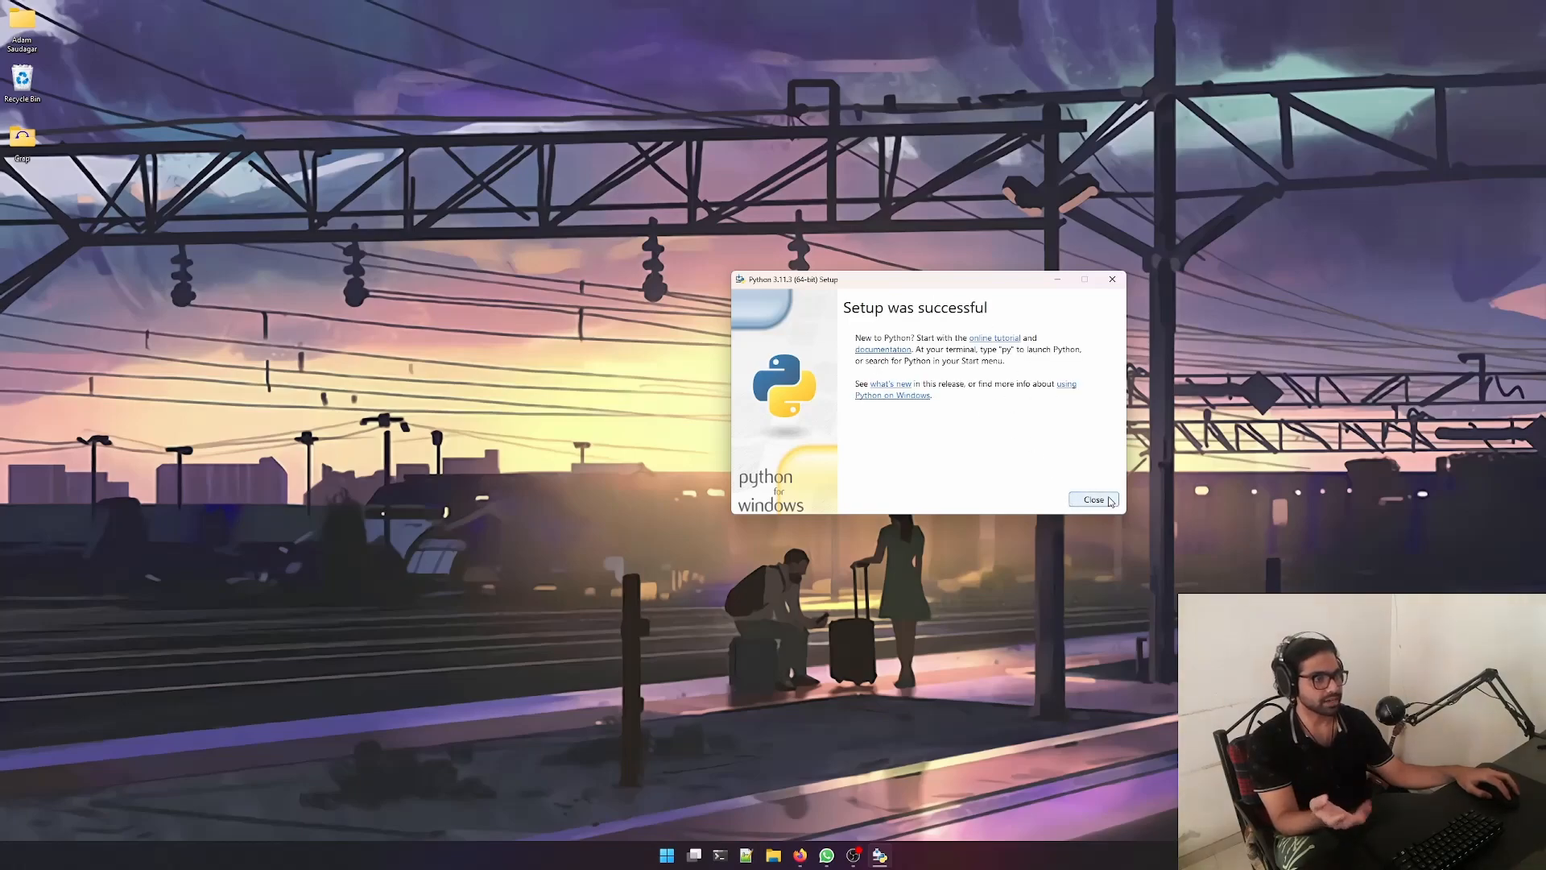
click(1093, 499)
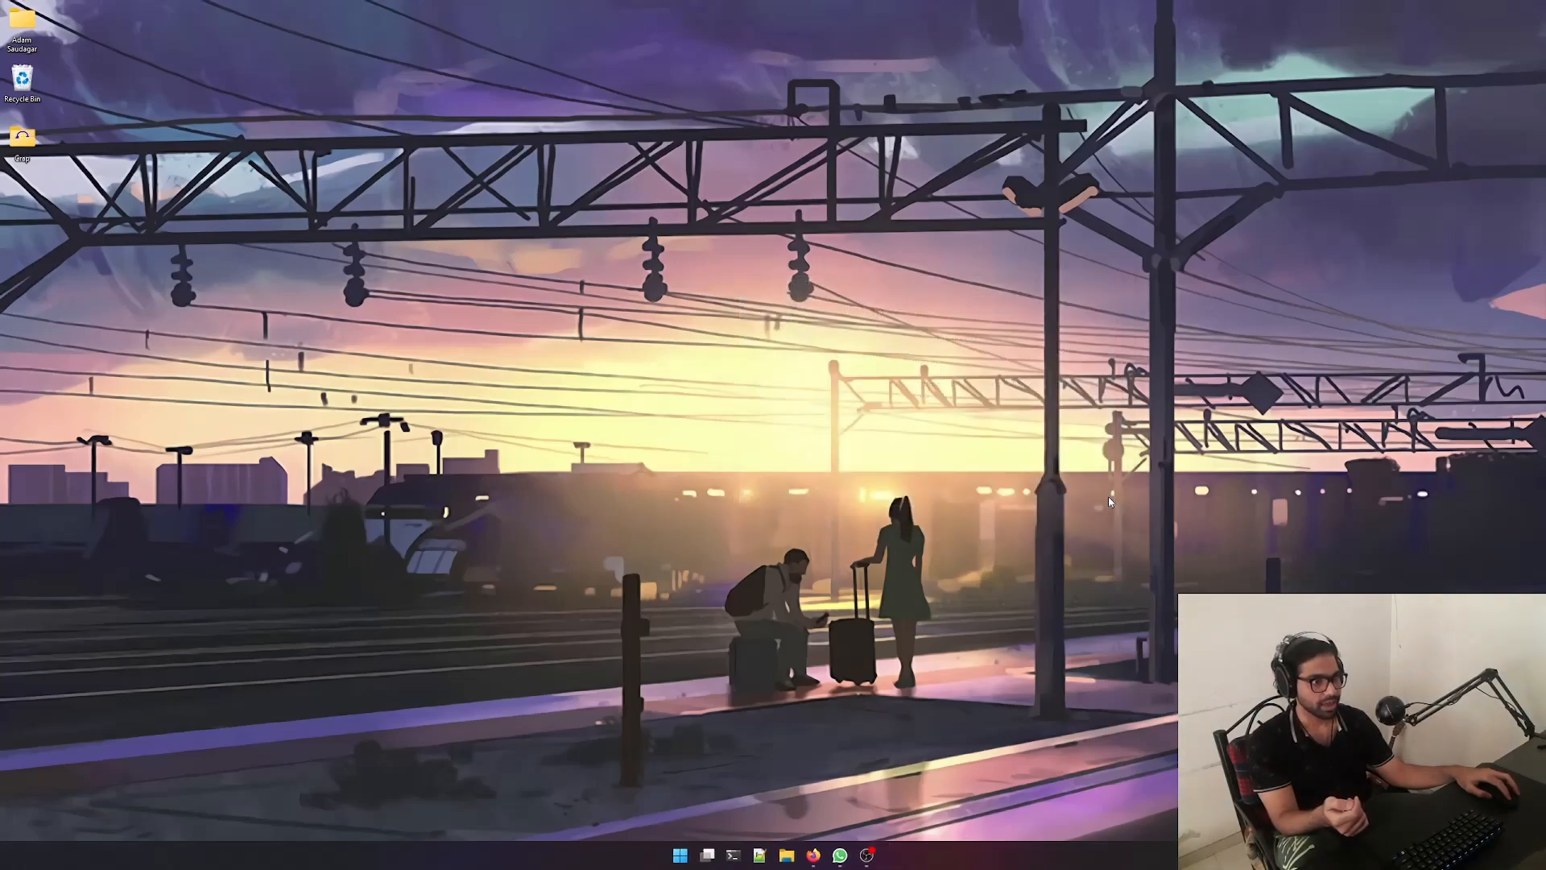
mouse_move(1091, 497)
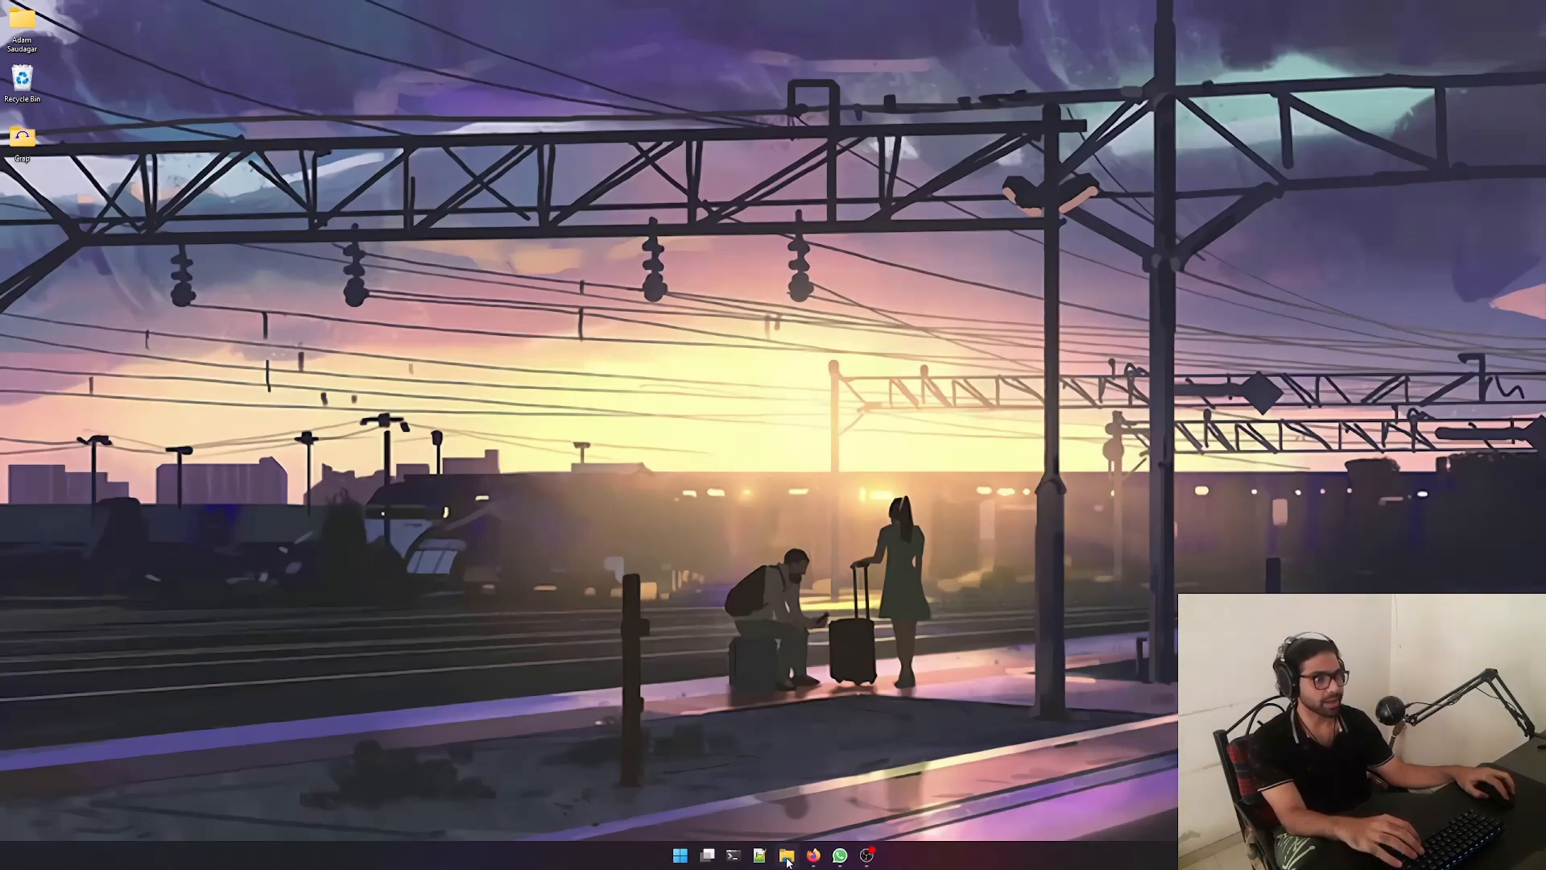
Browse File Explorer to the Python folder and select the Python311 and Python37 folders.
click(786, 854)
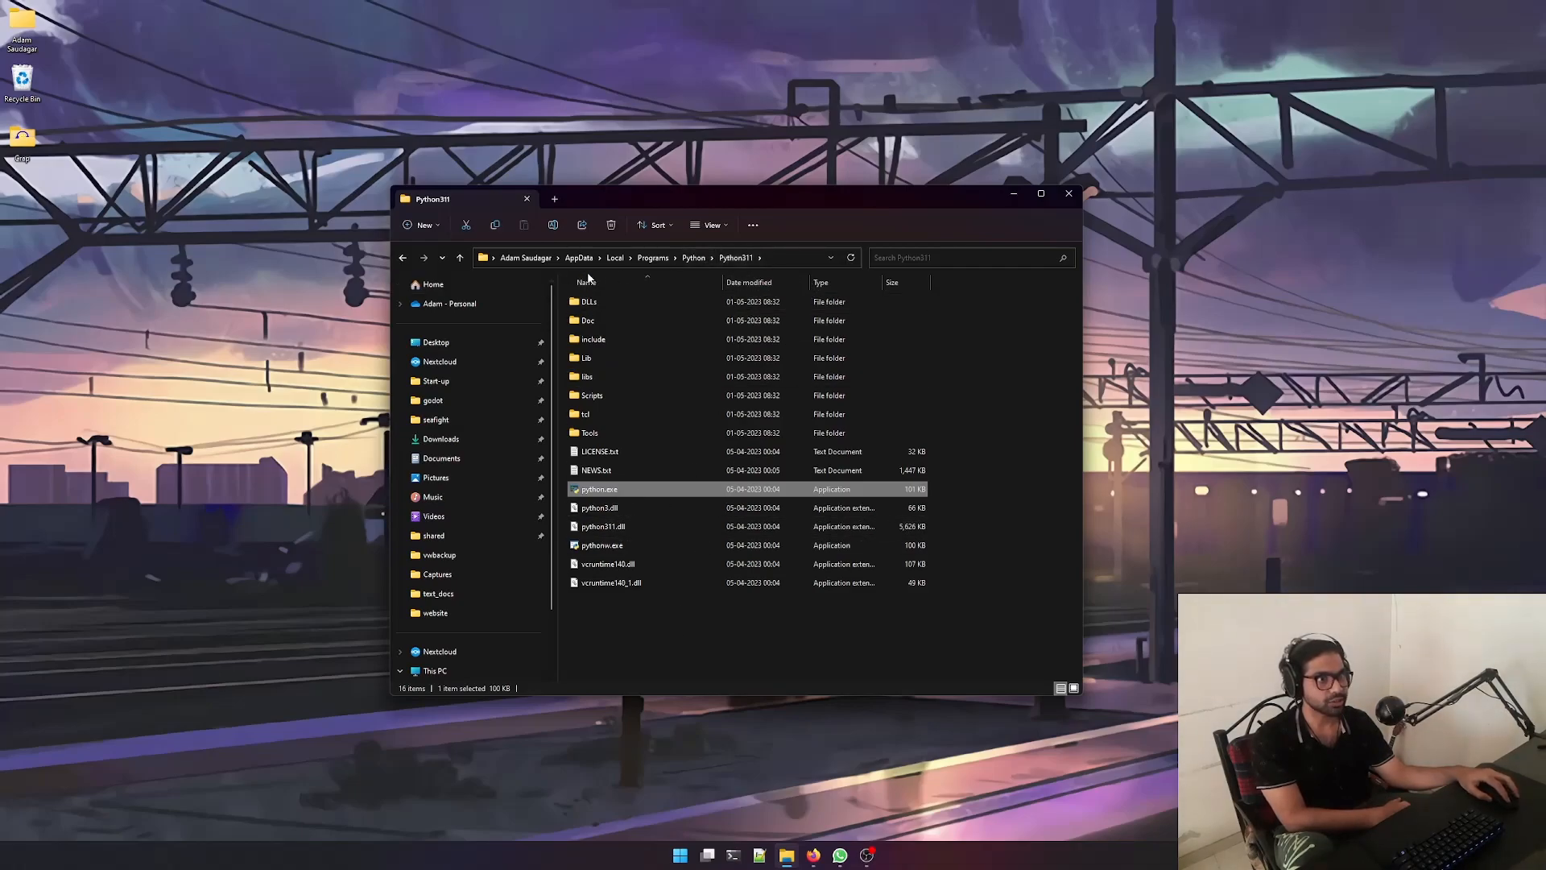
mouse_move(754, 282)
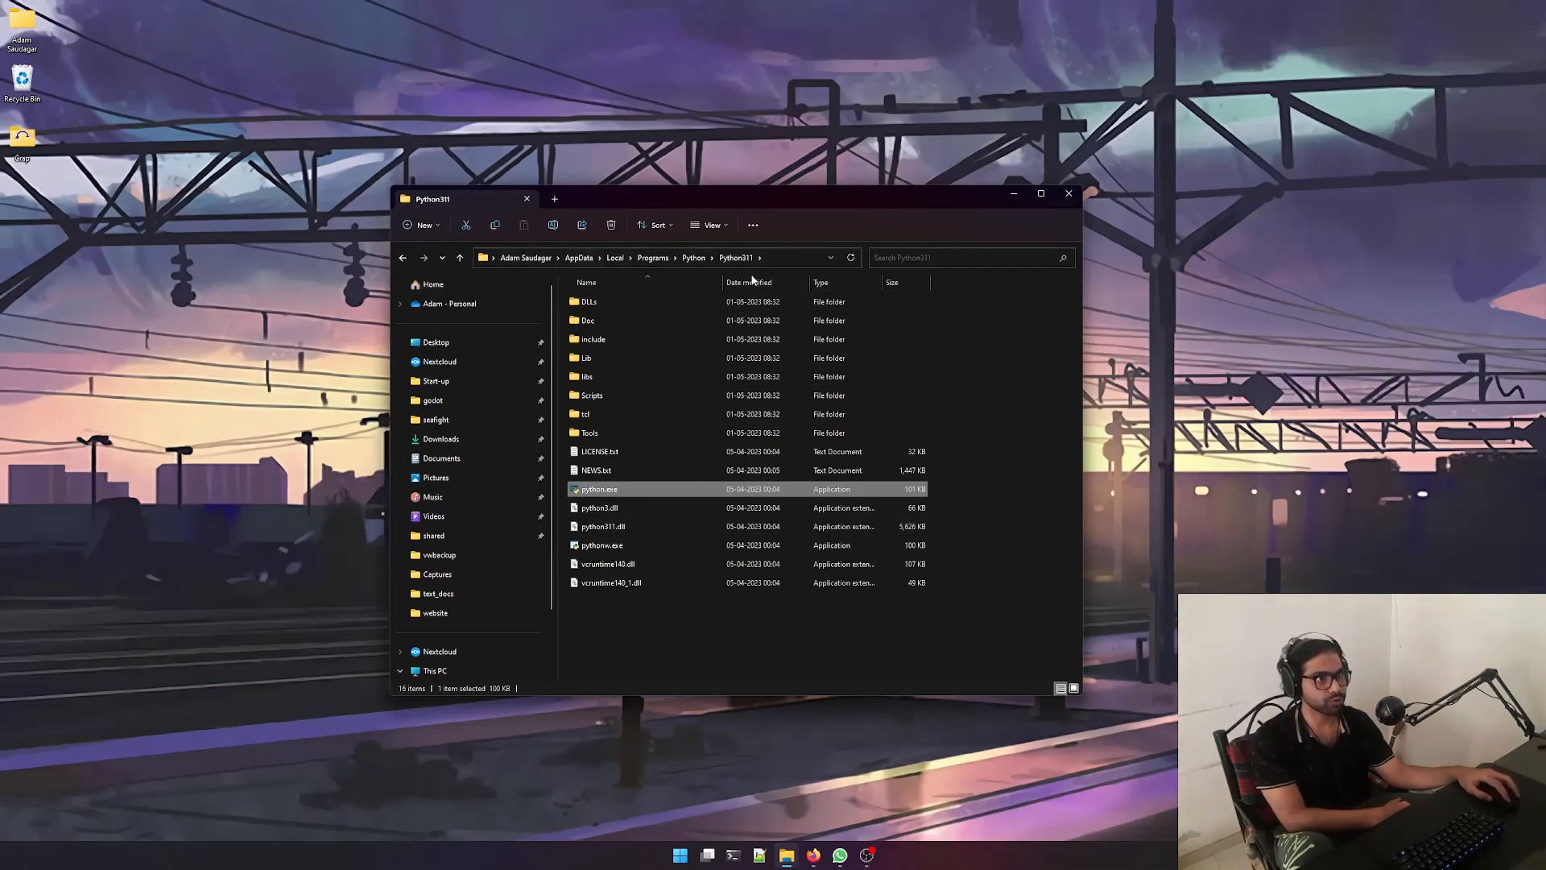
mouse_move(730, 272)
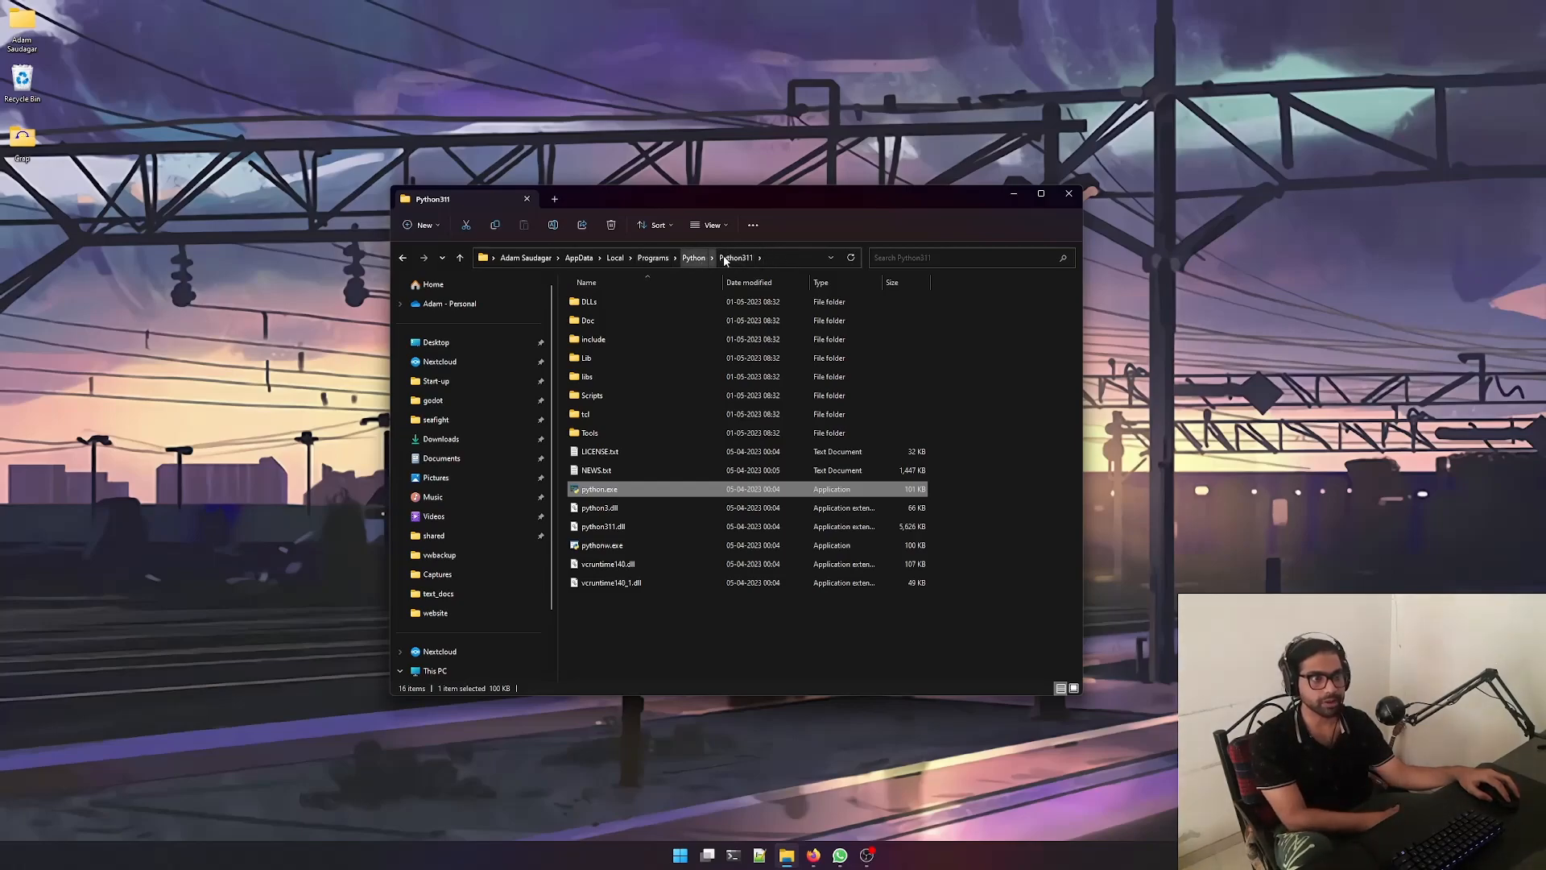
mouse_move(694, 258)
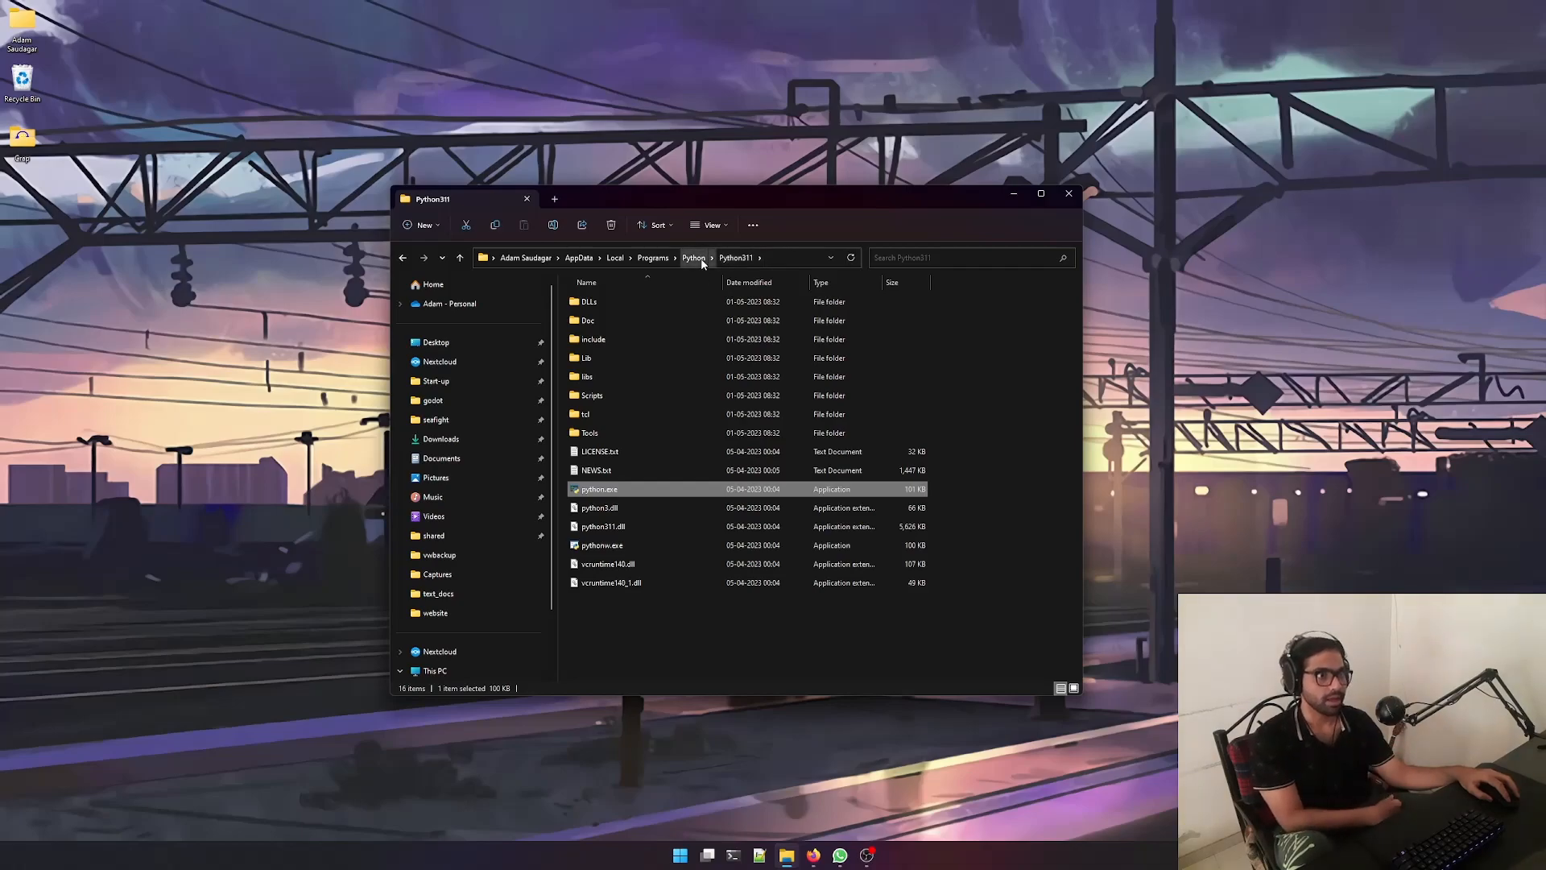
click(693, 257)
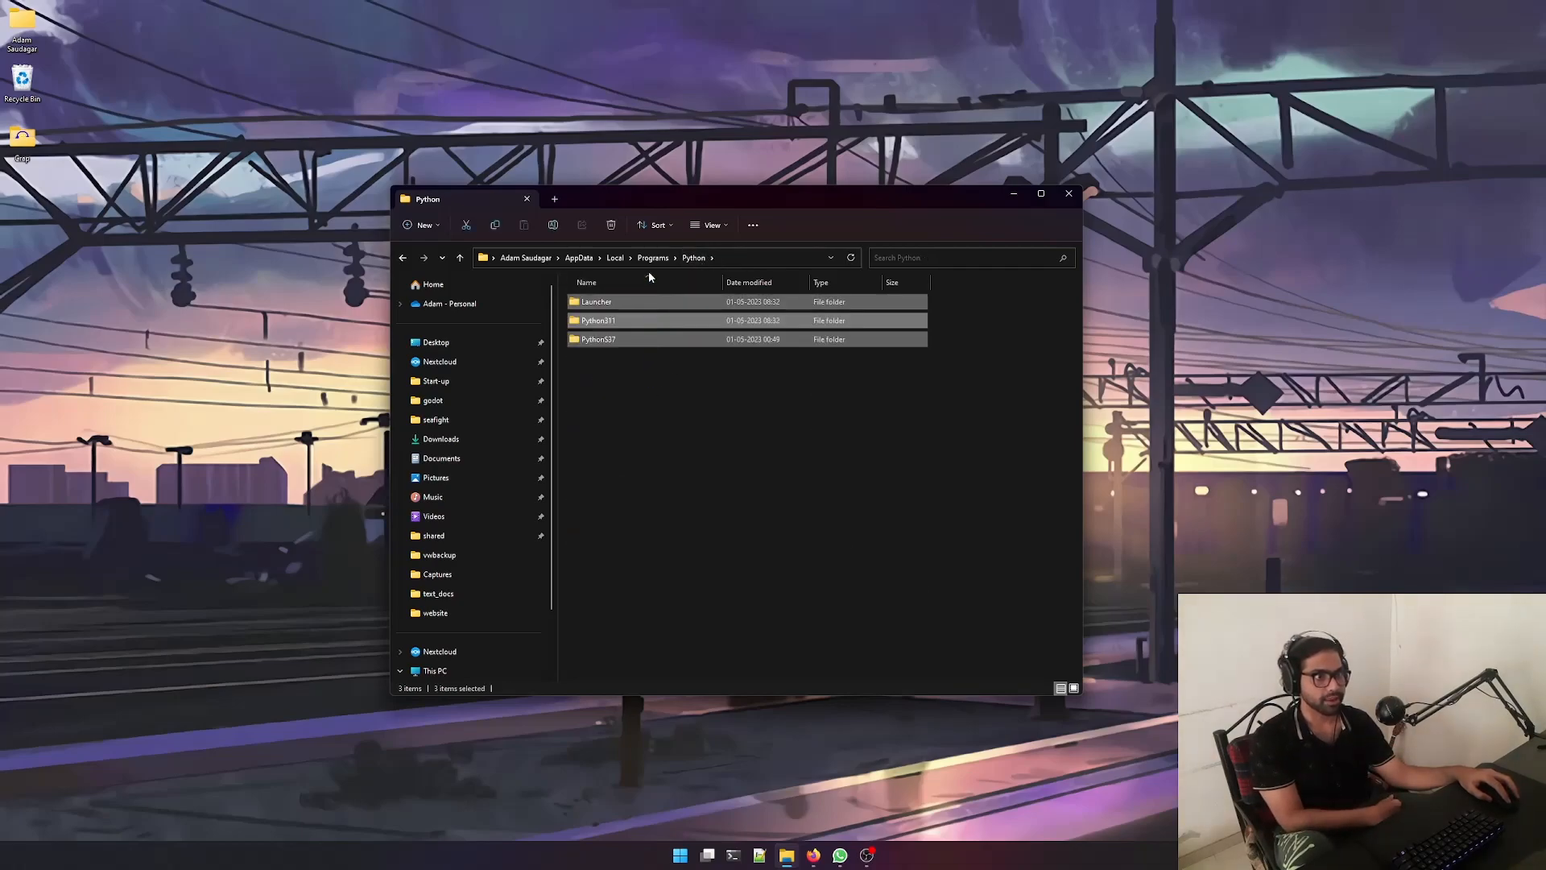
click(598, 339)
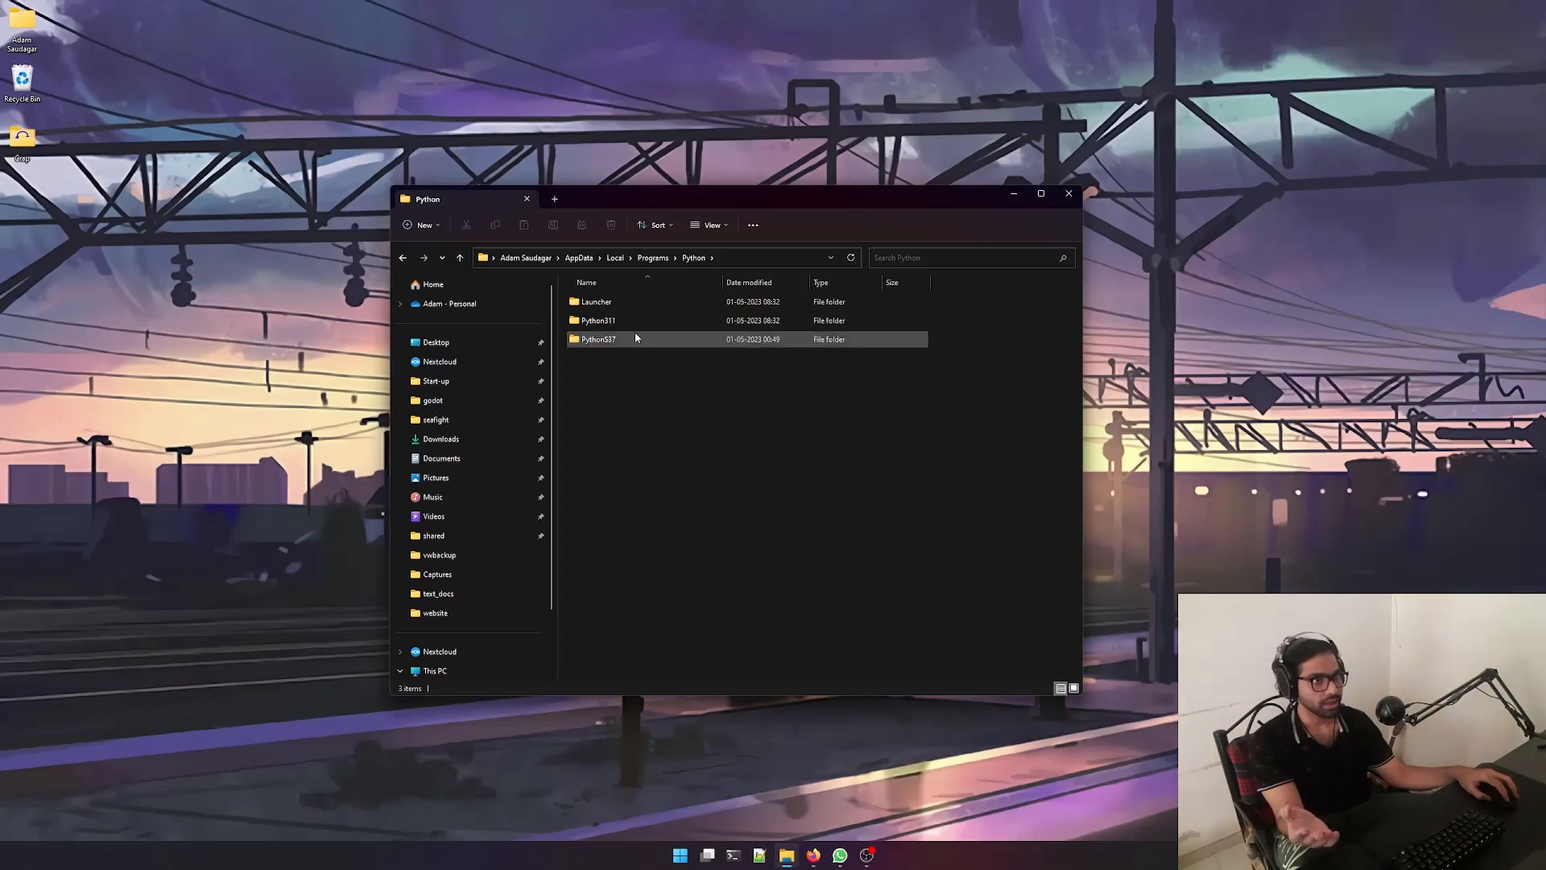
click(597, 320)
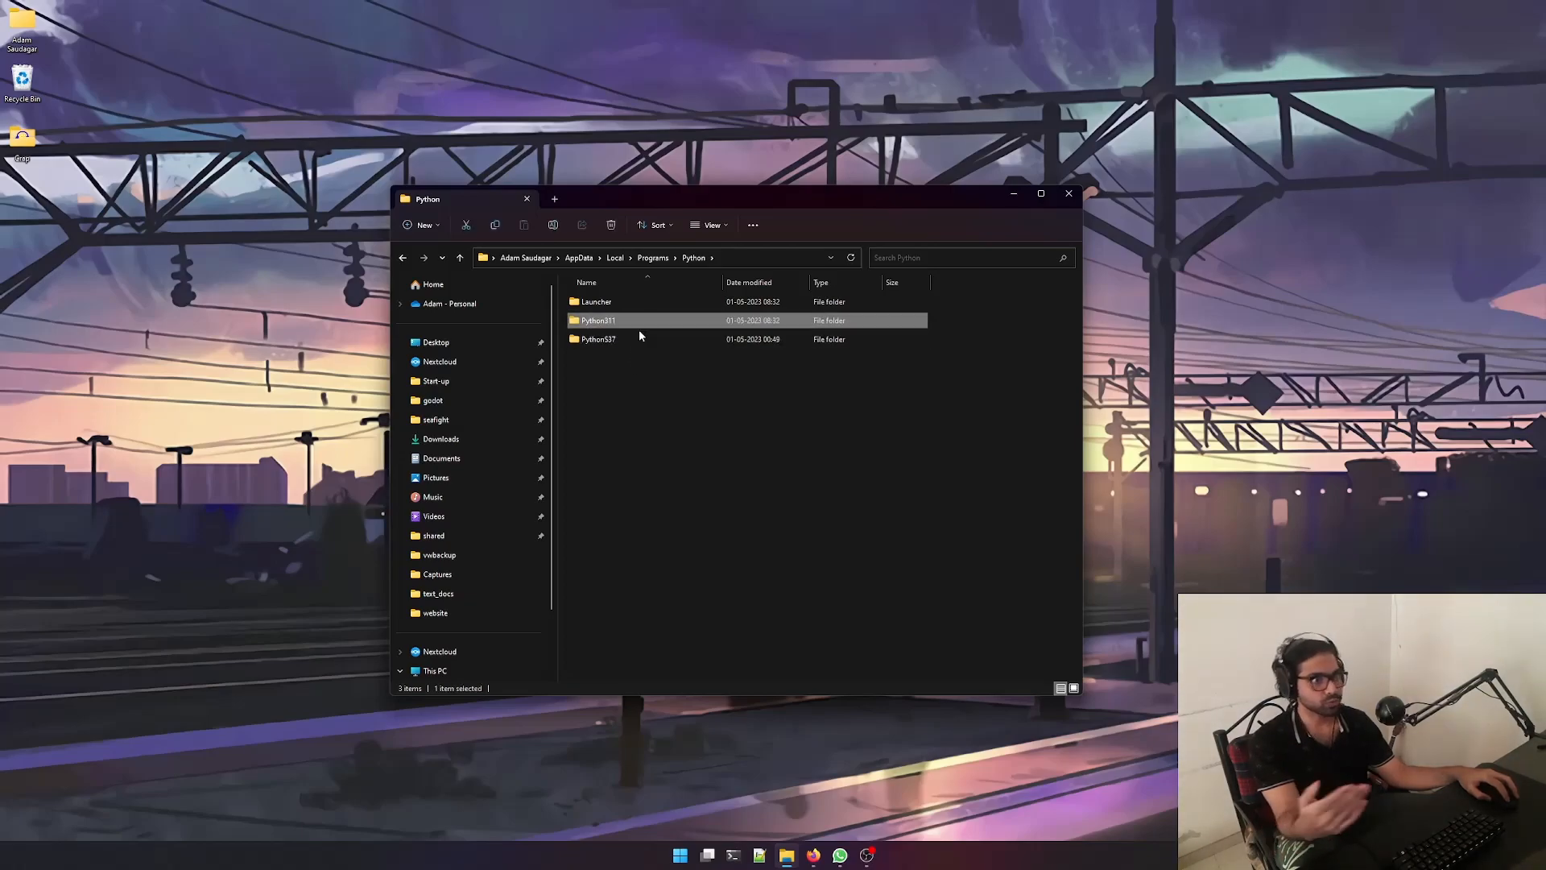
click(597, 339)
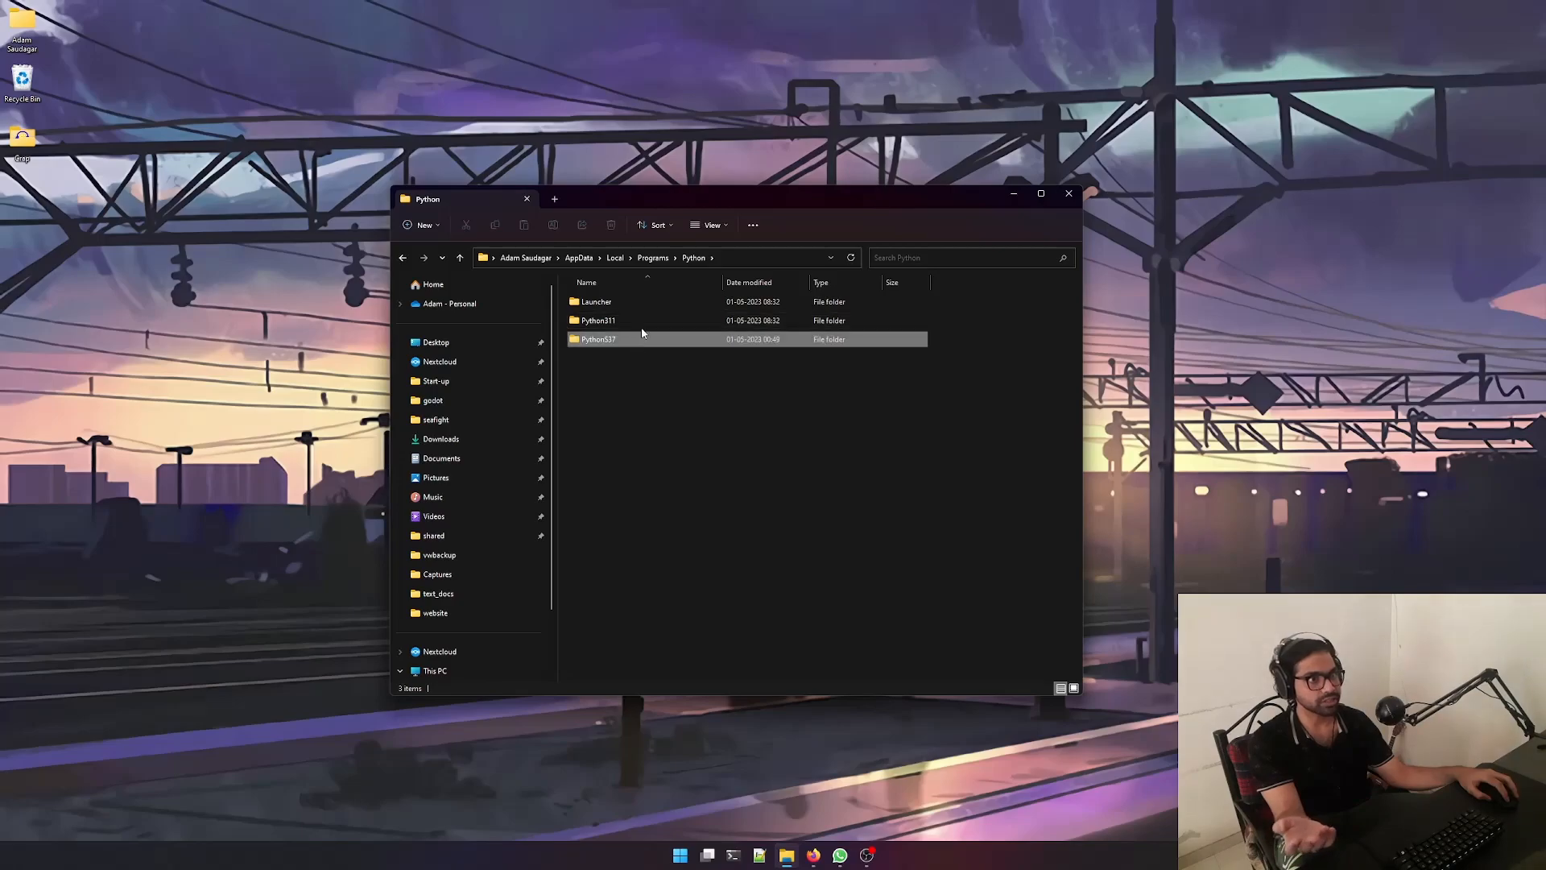
click(598, 339)
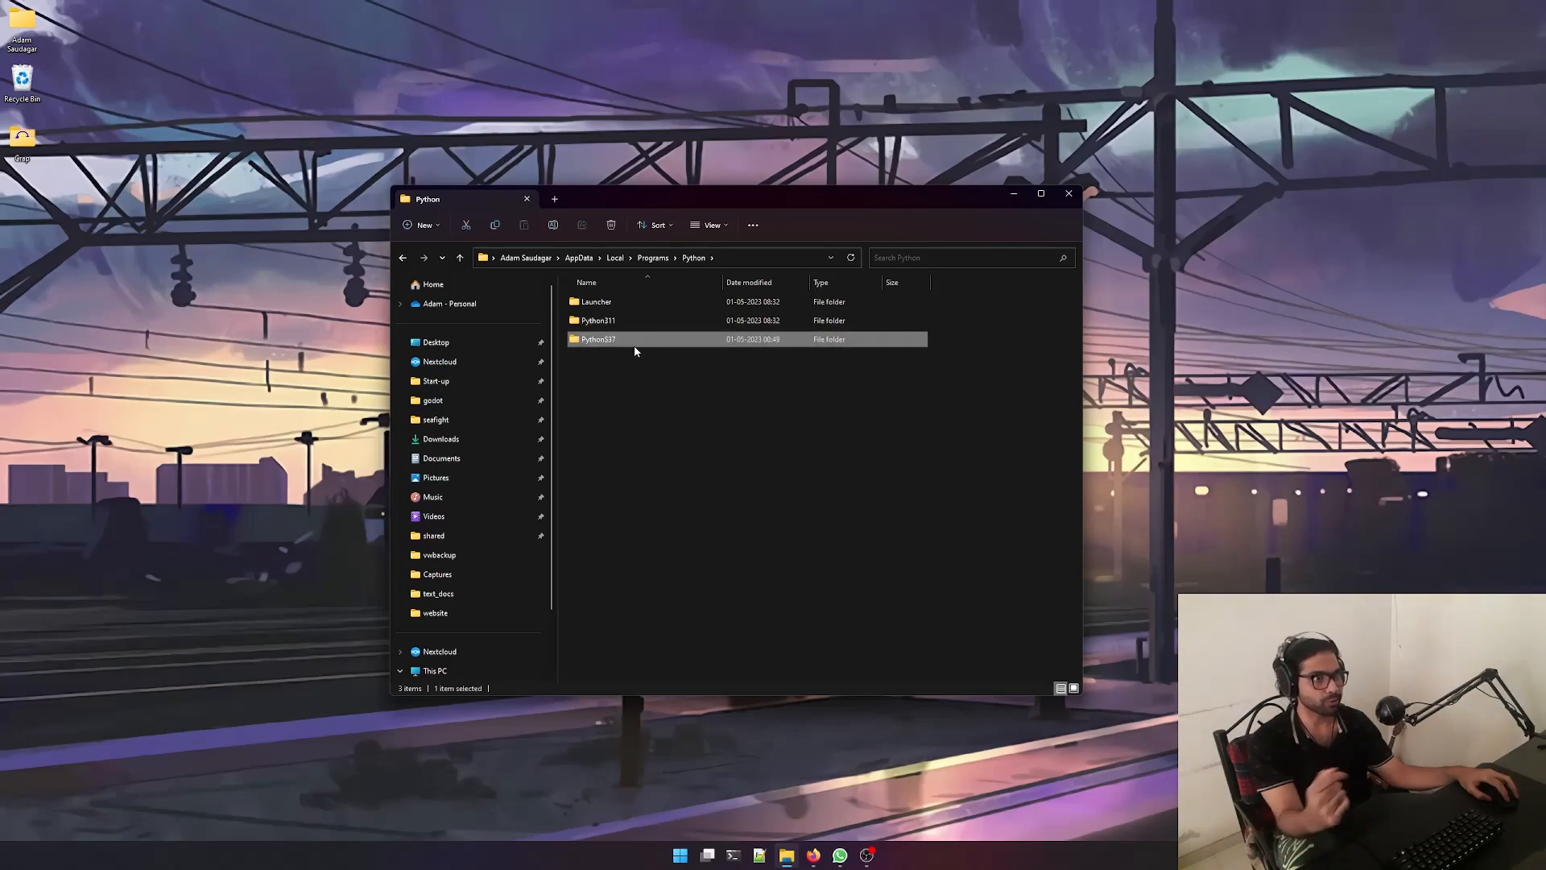
mouse_move(750, 272)
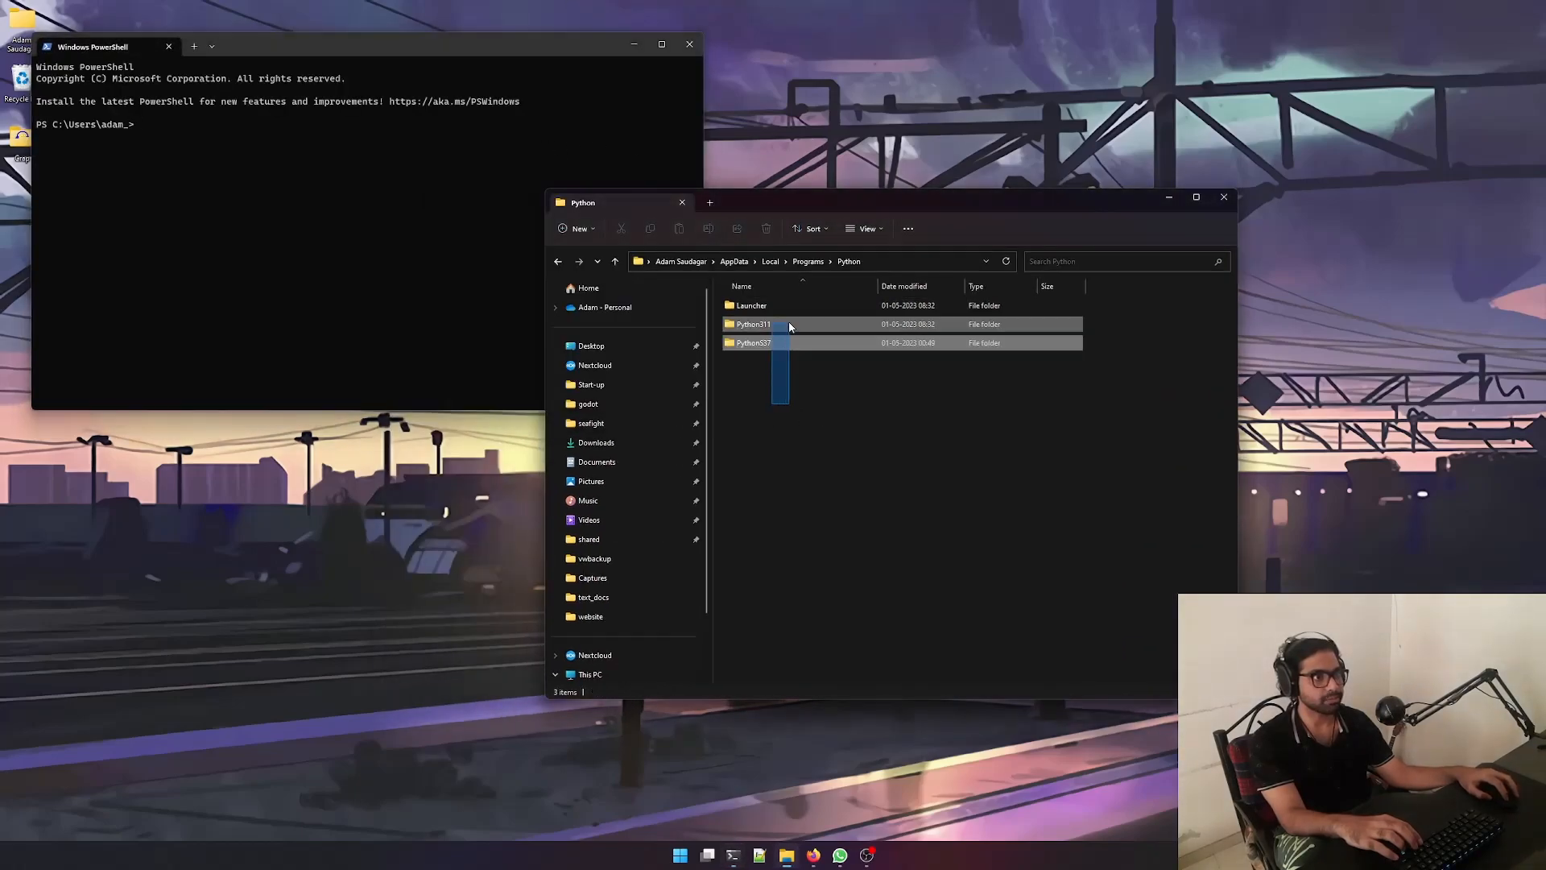
Run python in PowerShell to get the 'not recognized' error, close it, and open Start.
text(python)
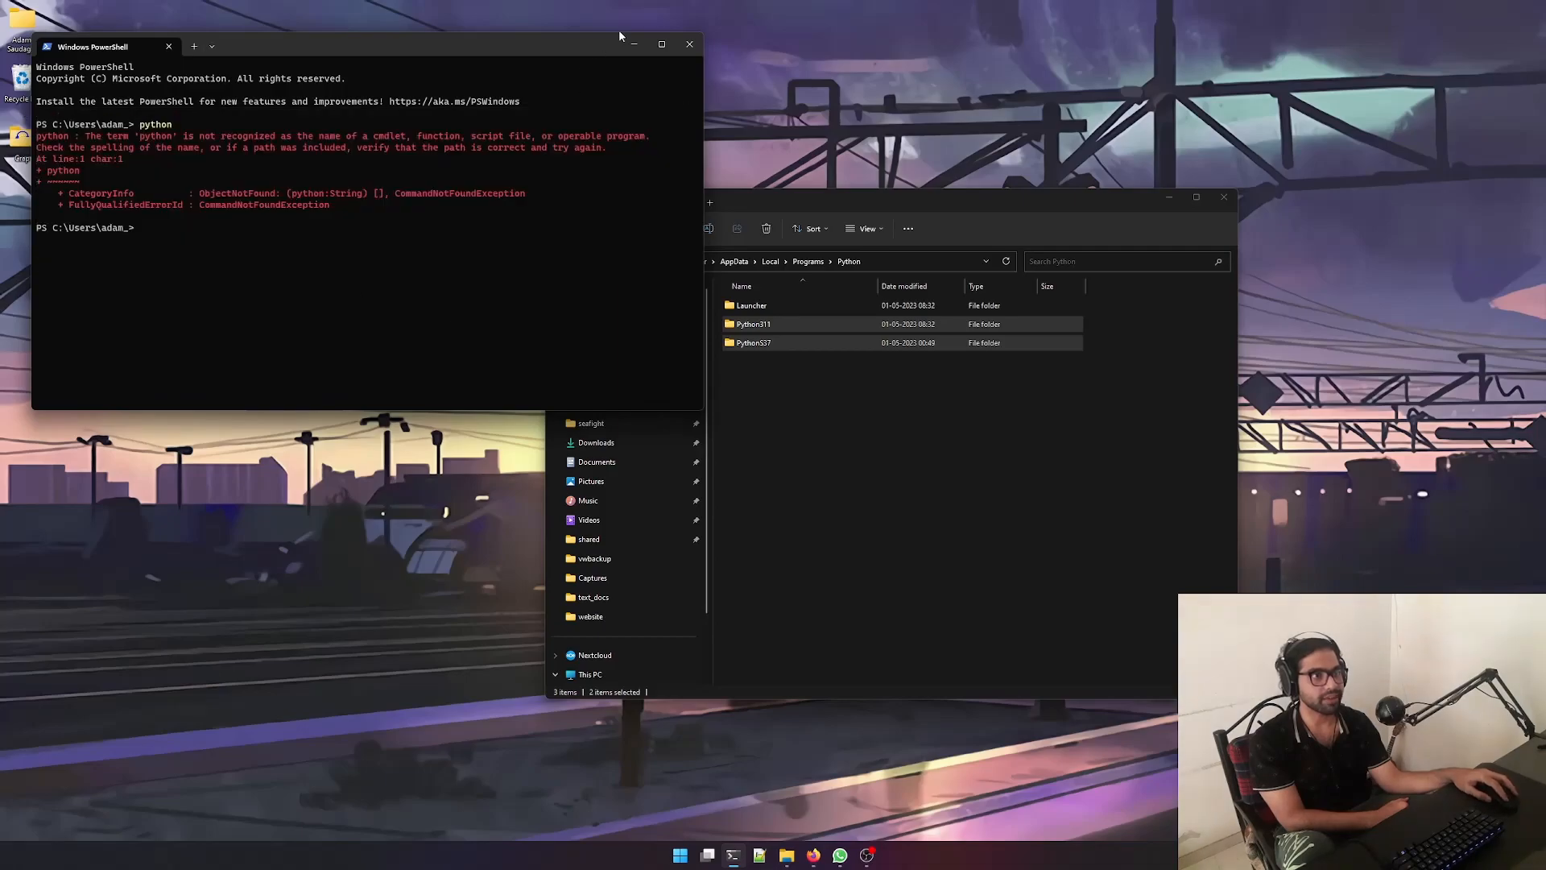
click(689, 44)
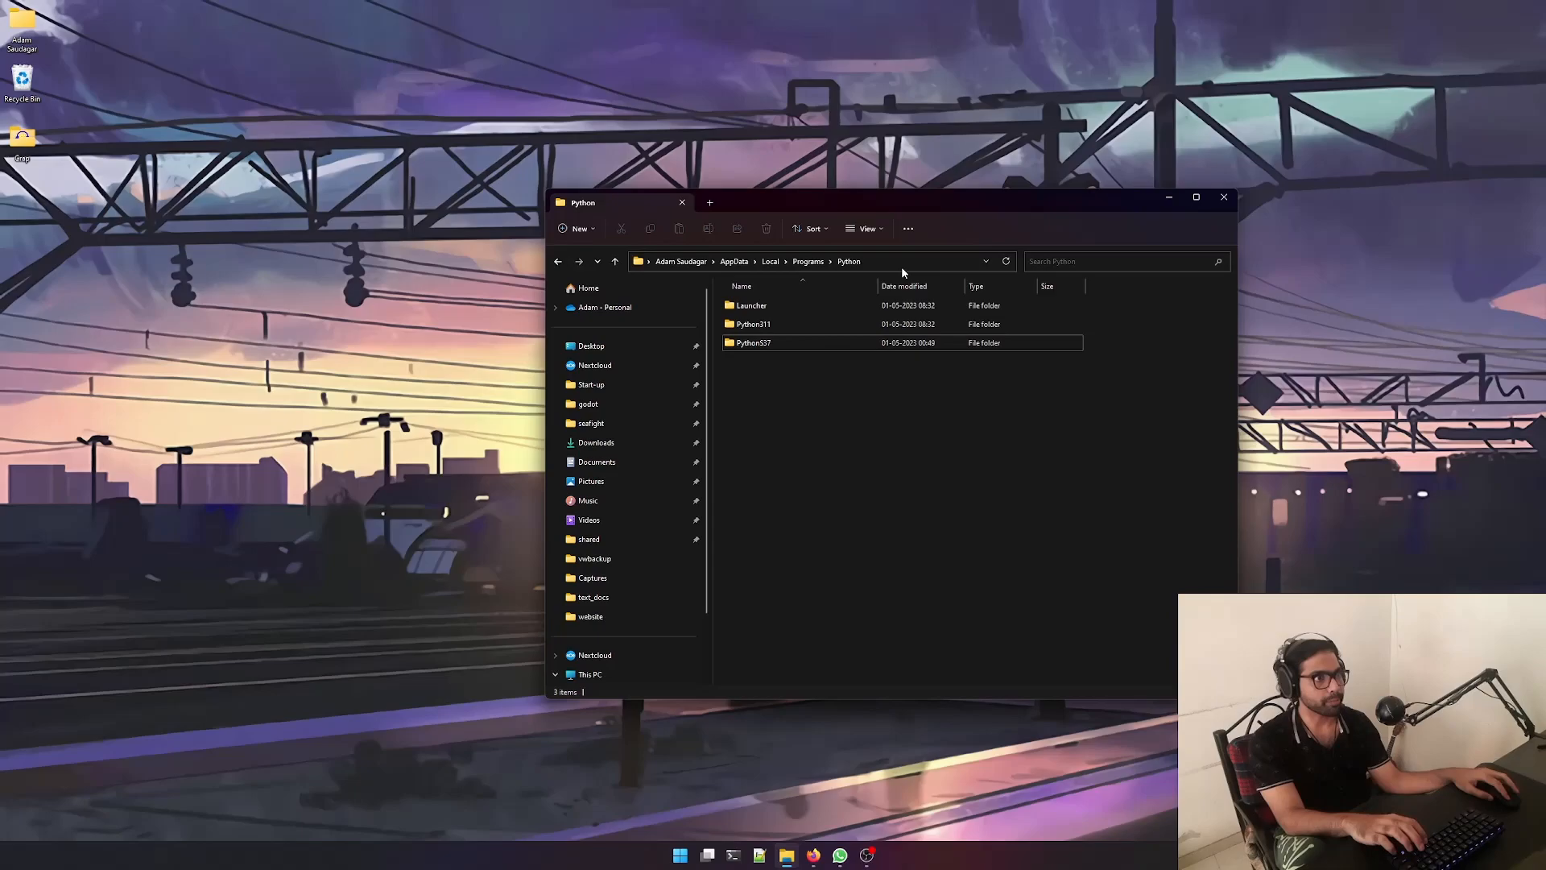
click(679, 854)
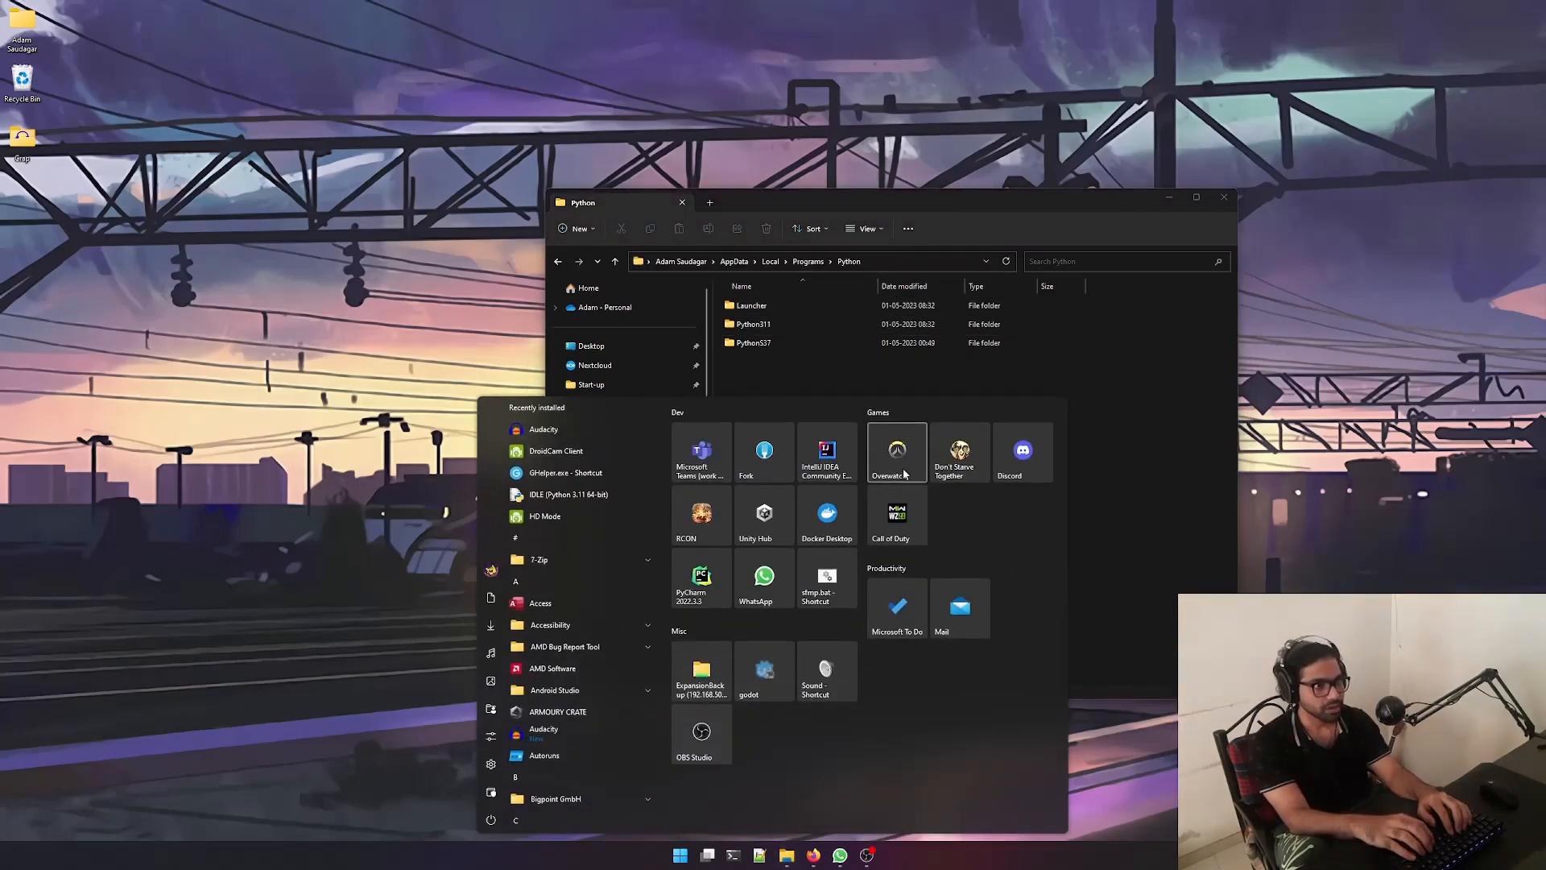
Search Start for 'environment variables' and edit the user Path variable.
text(en)
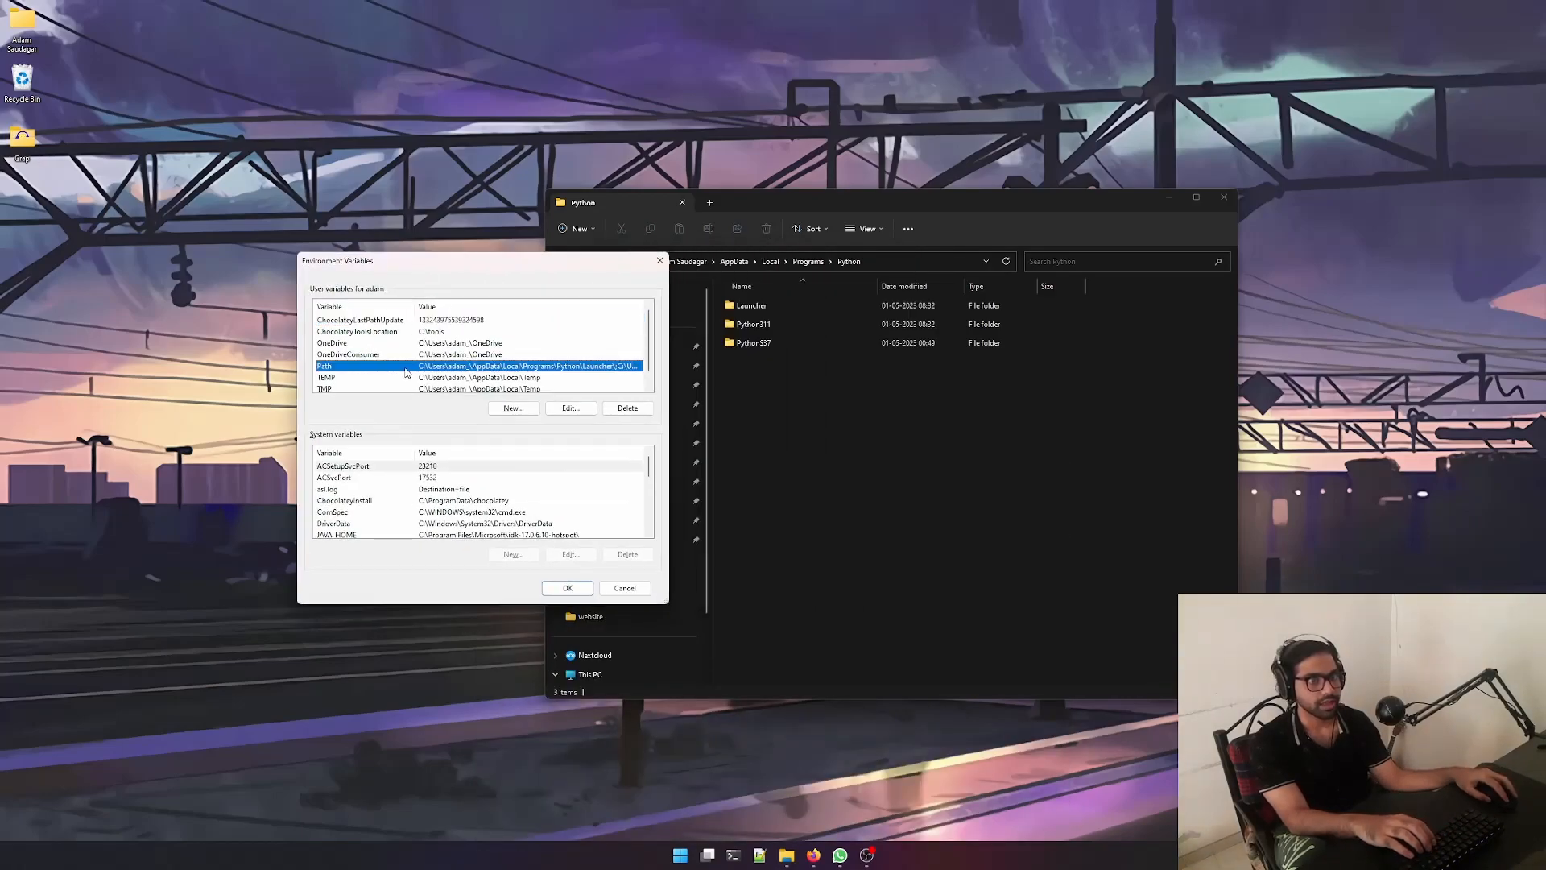
click(570, 407)
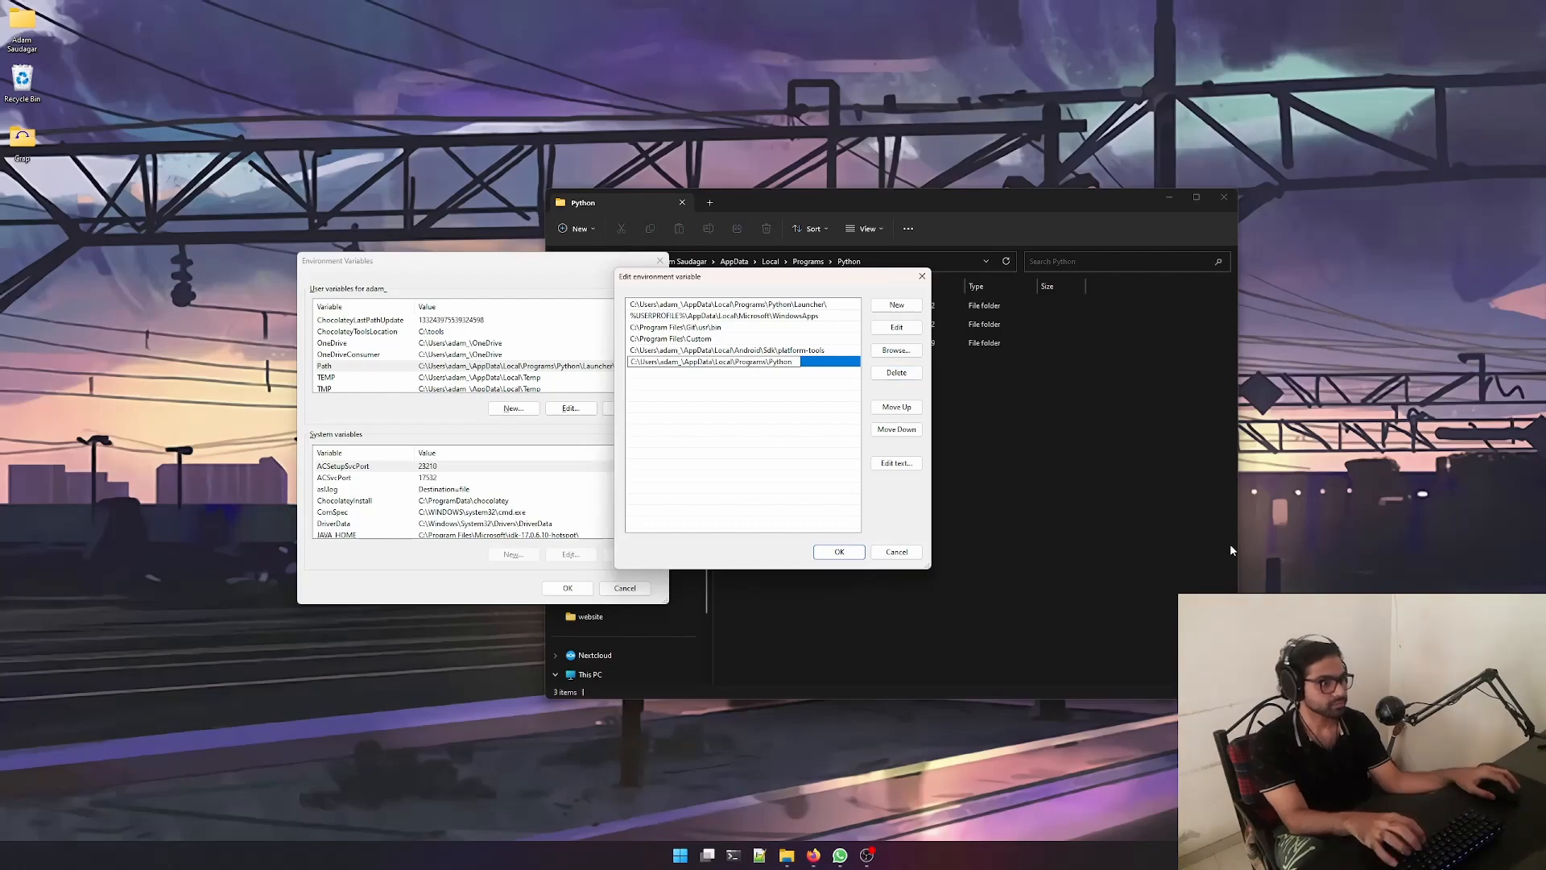
Add Path entries Python%PY_VERSION% and Python%PY_VERSION%\Scripts, then confirm with OK.
click(771, 360)
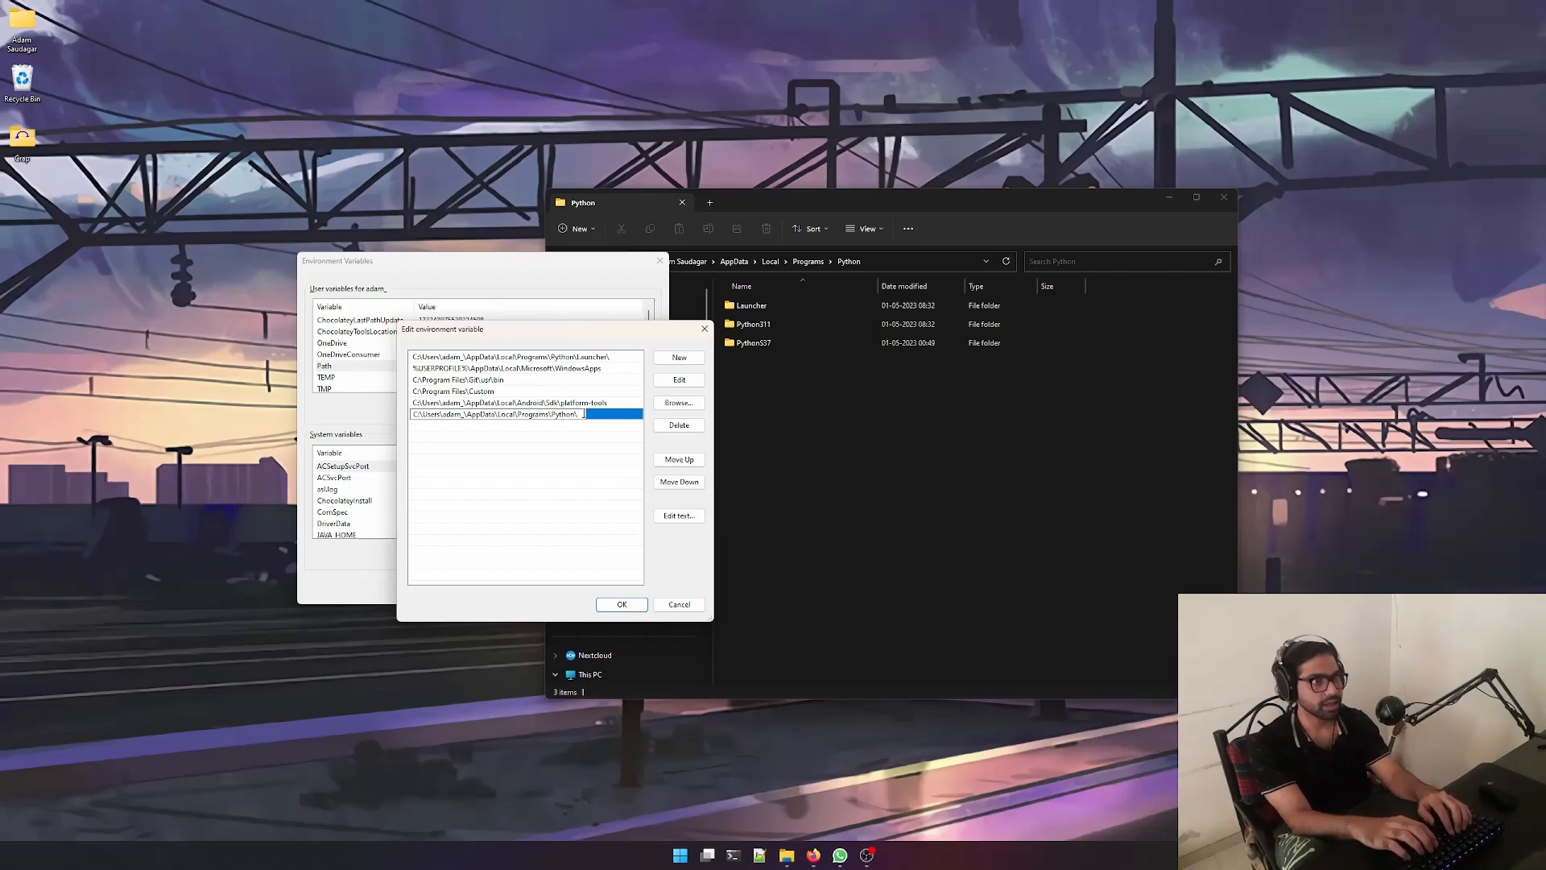
text(Python)
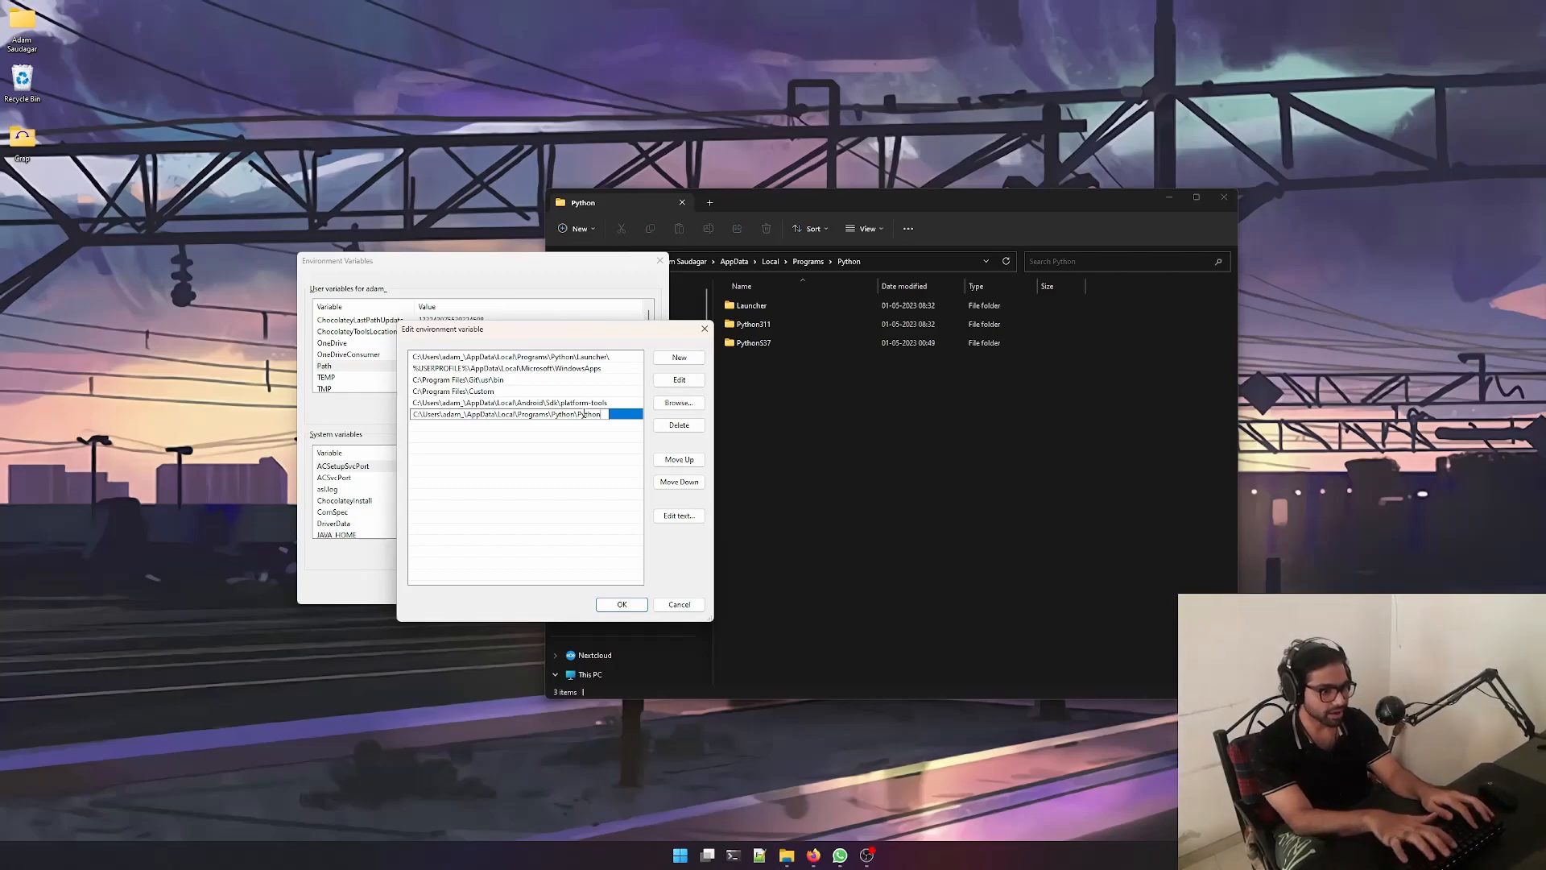
text(%PY_VERSION%)
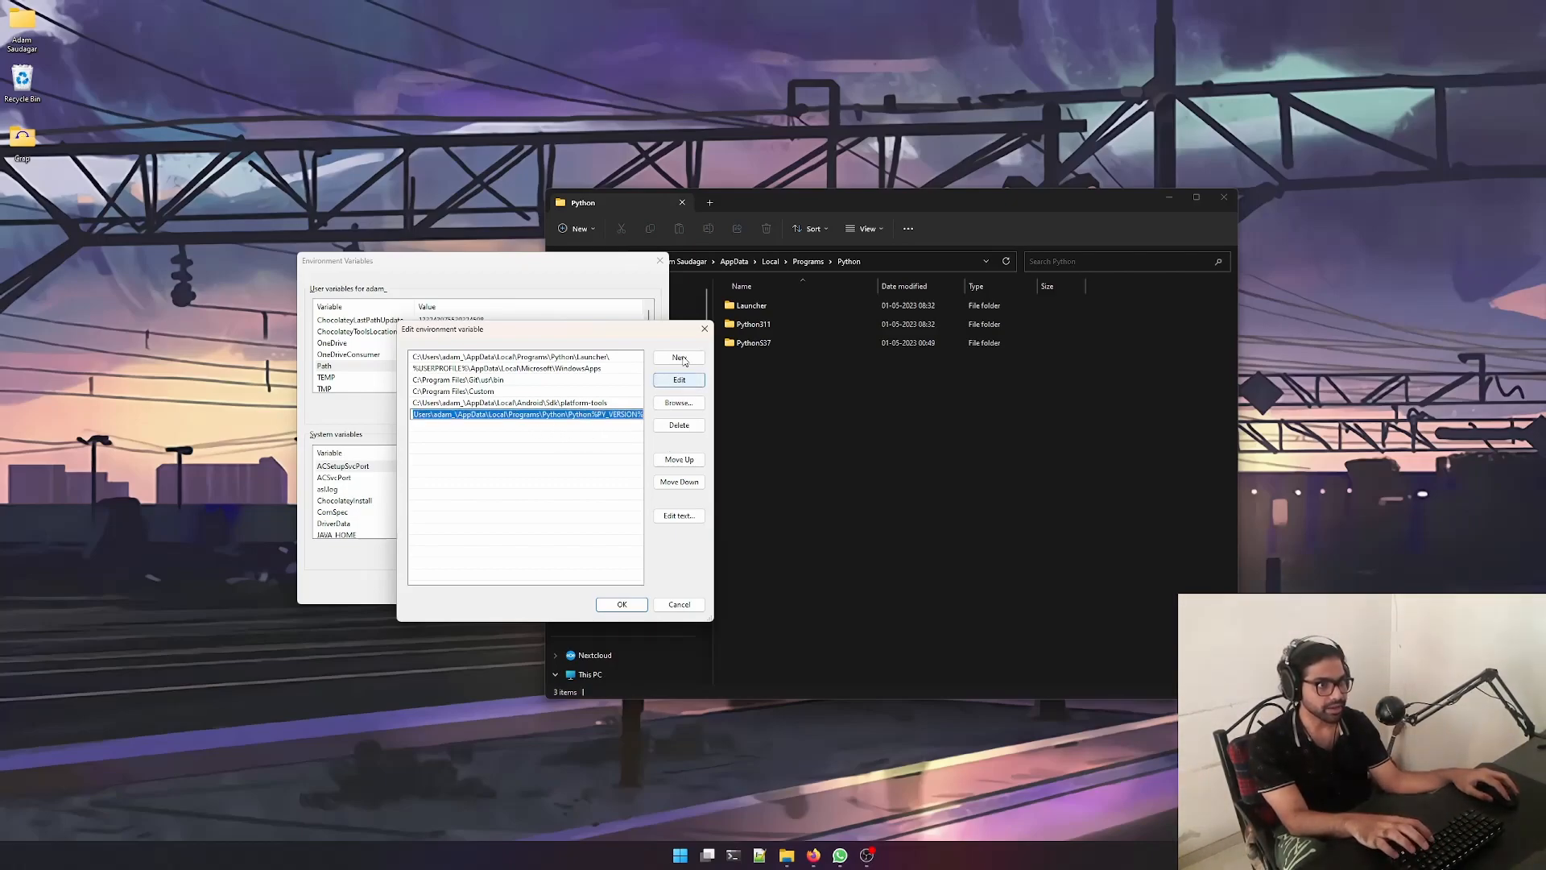
click(678, 358)
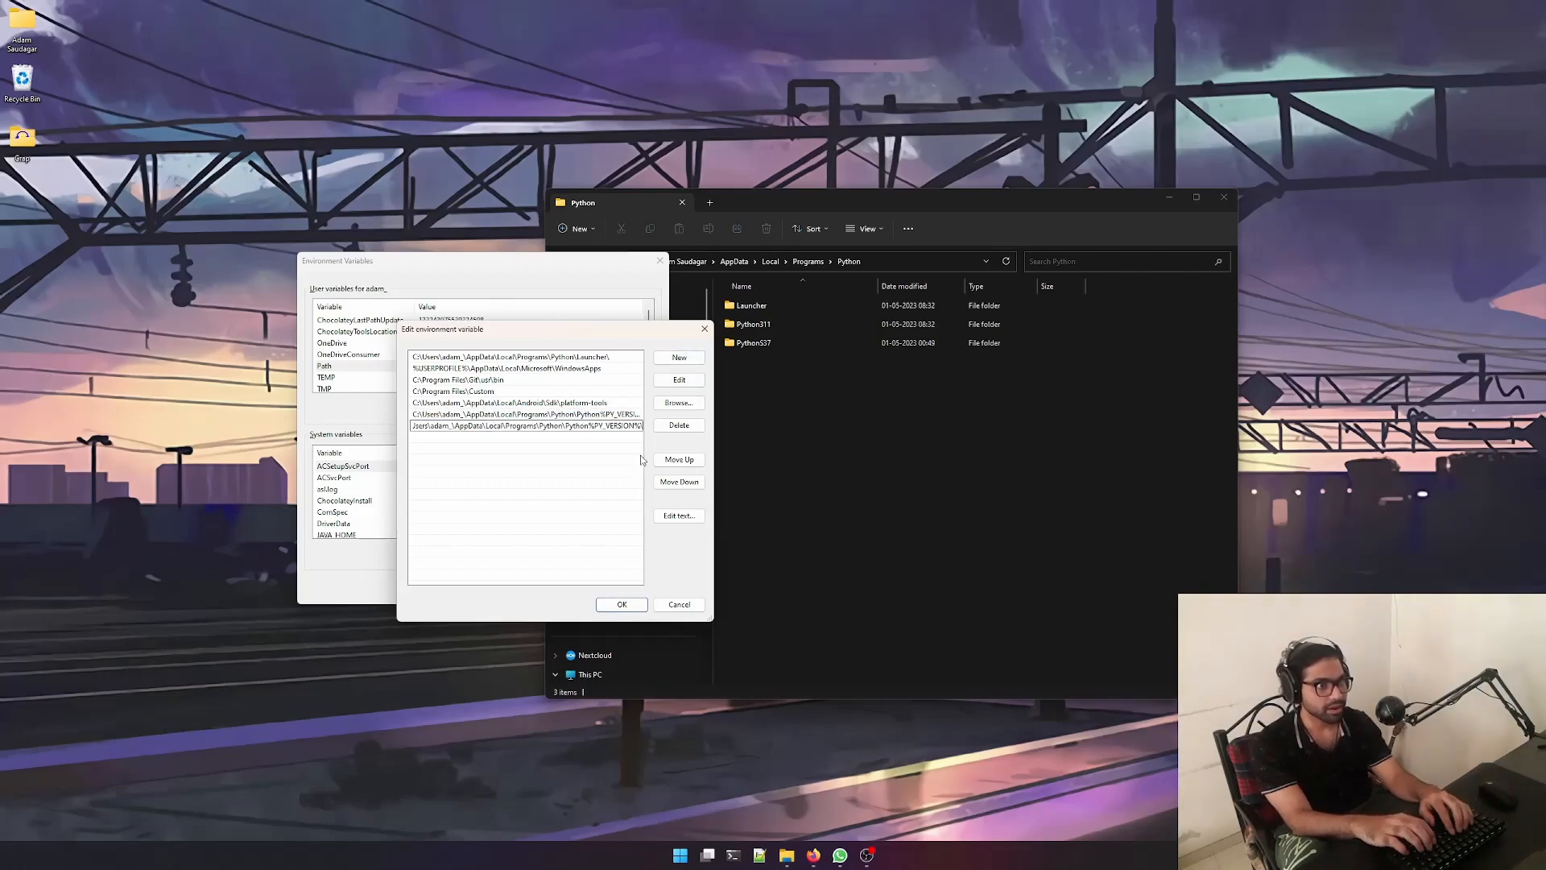
text(\Scripts)
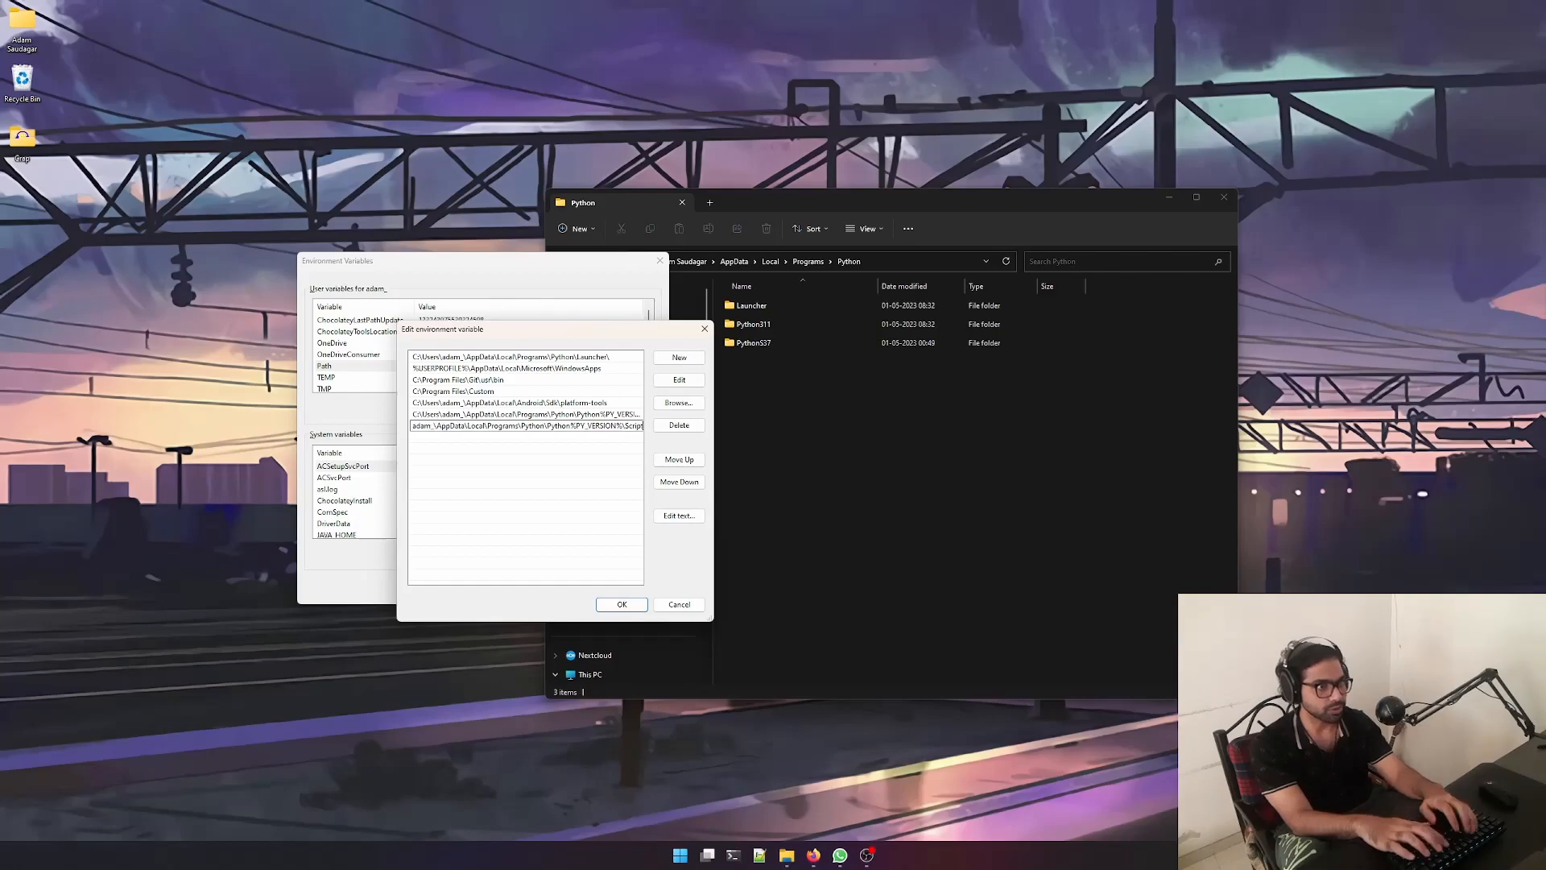
click(524, 425)
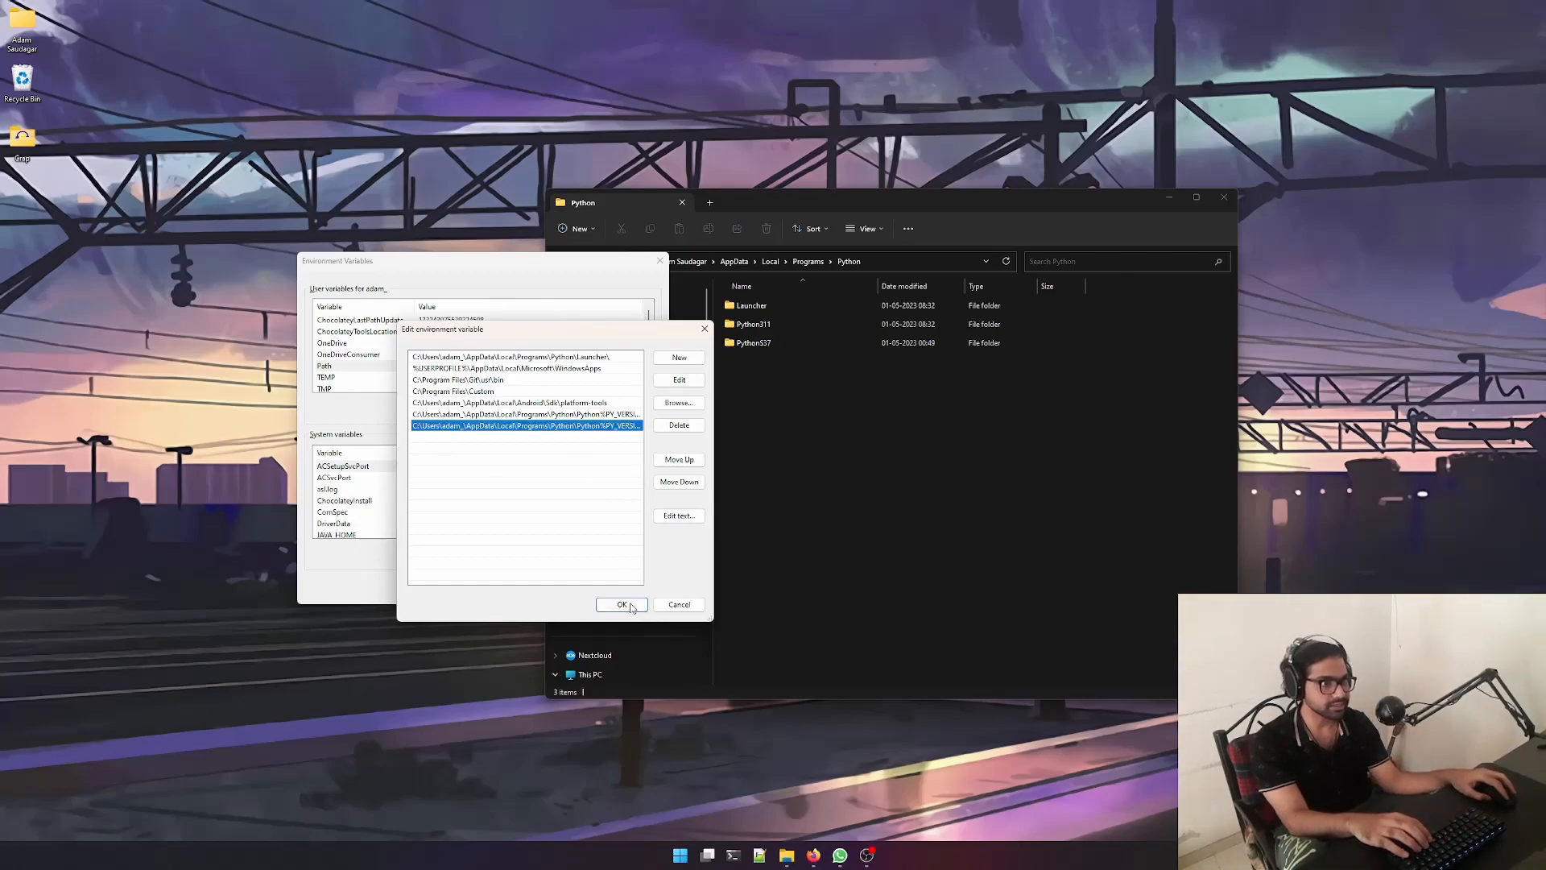
click(621, 604)
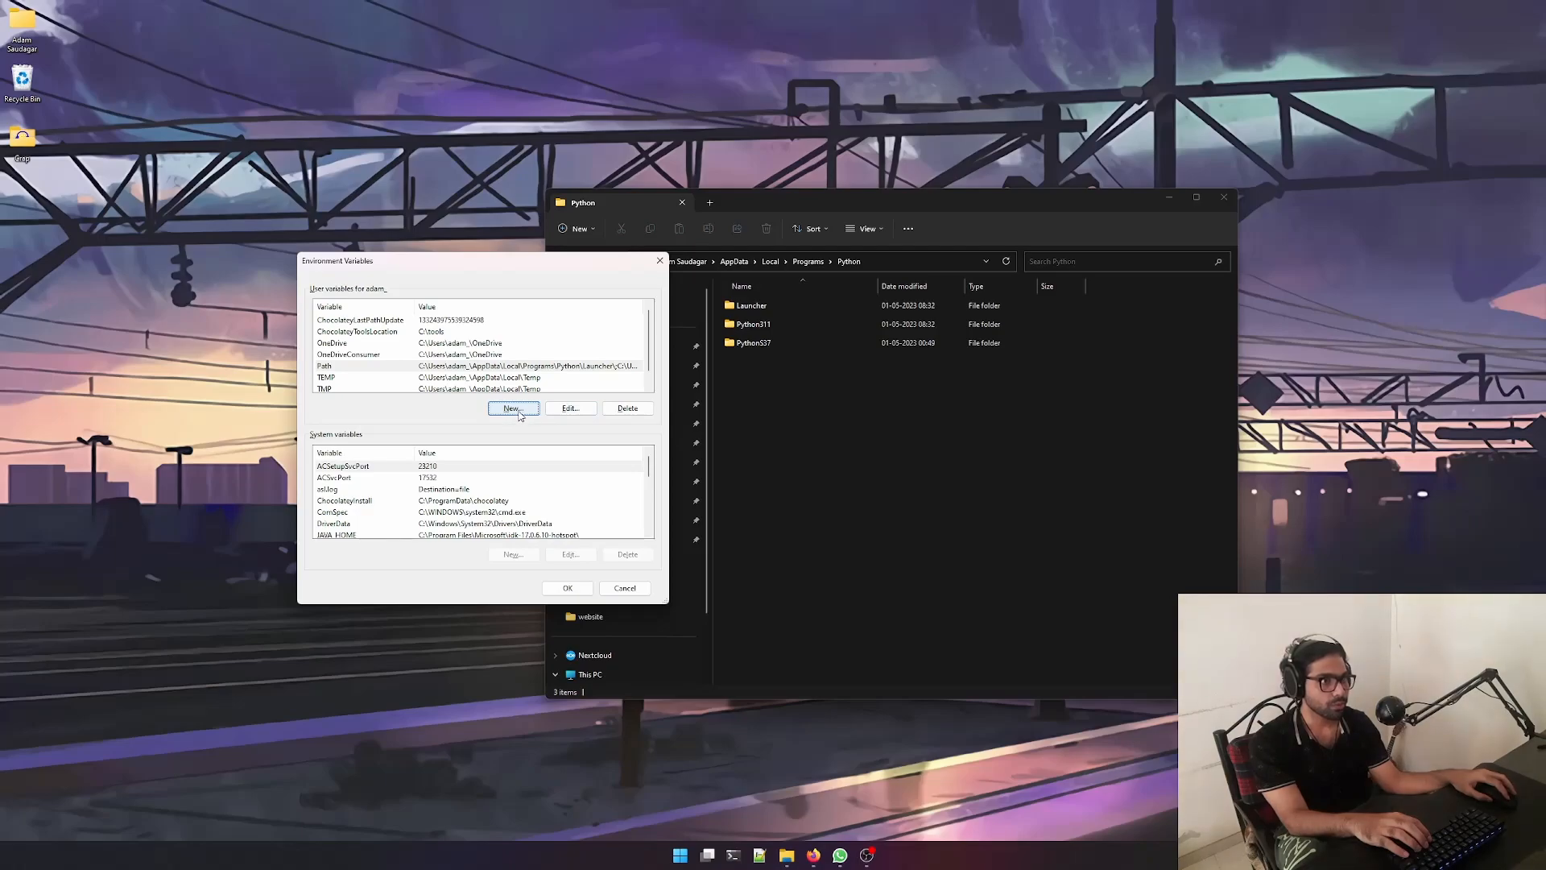
Add a new user variable named PY_VERSION with value 311.
click(512, 408)
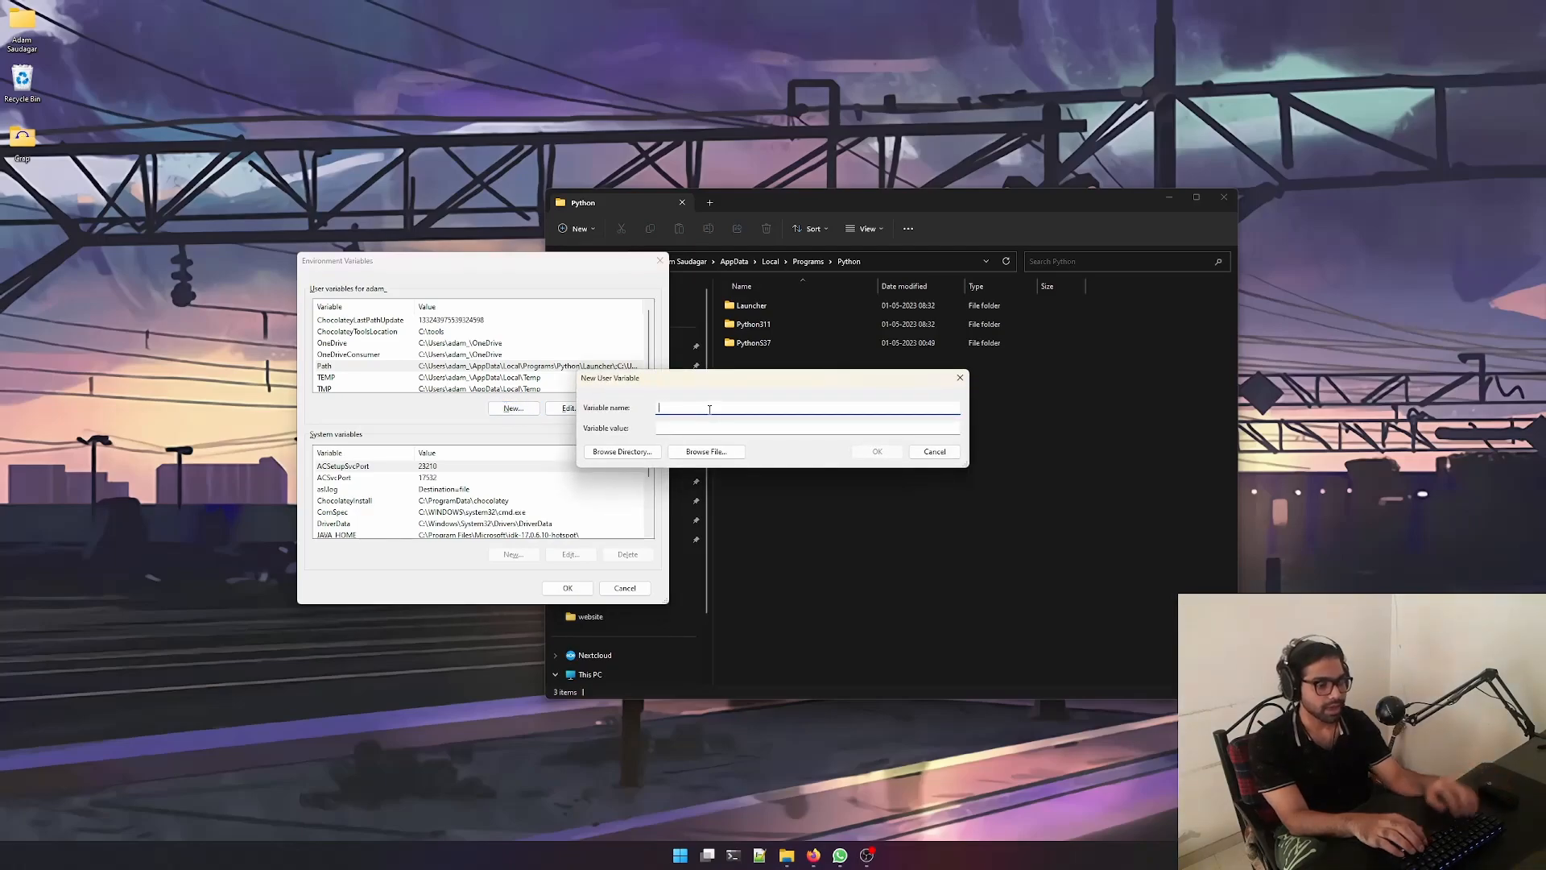
text(PY_VERSION)
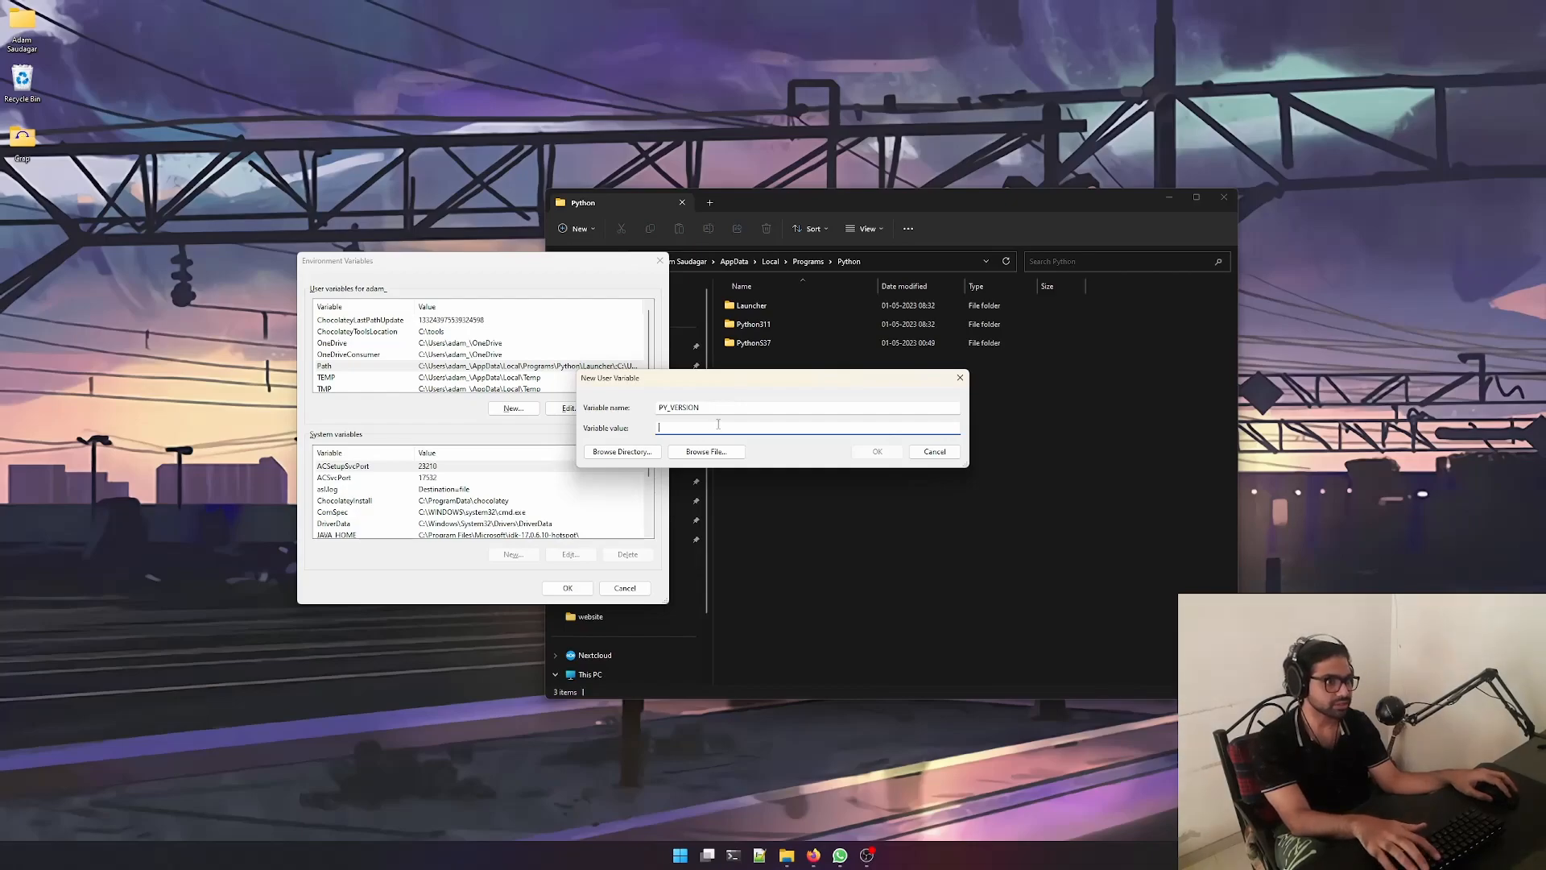
text(311)
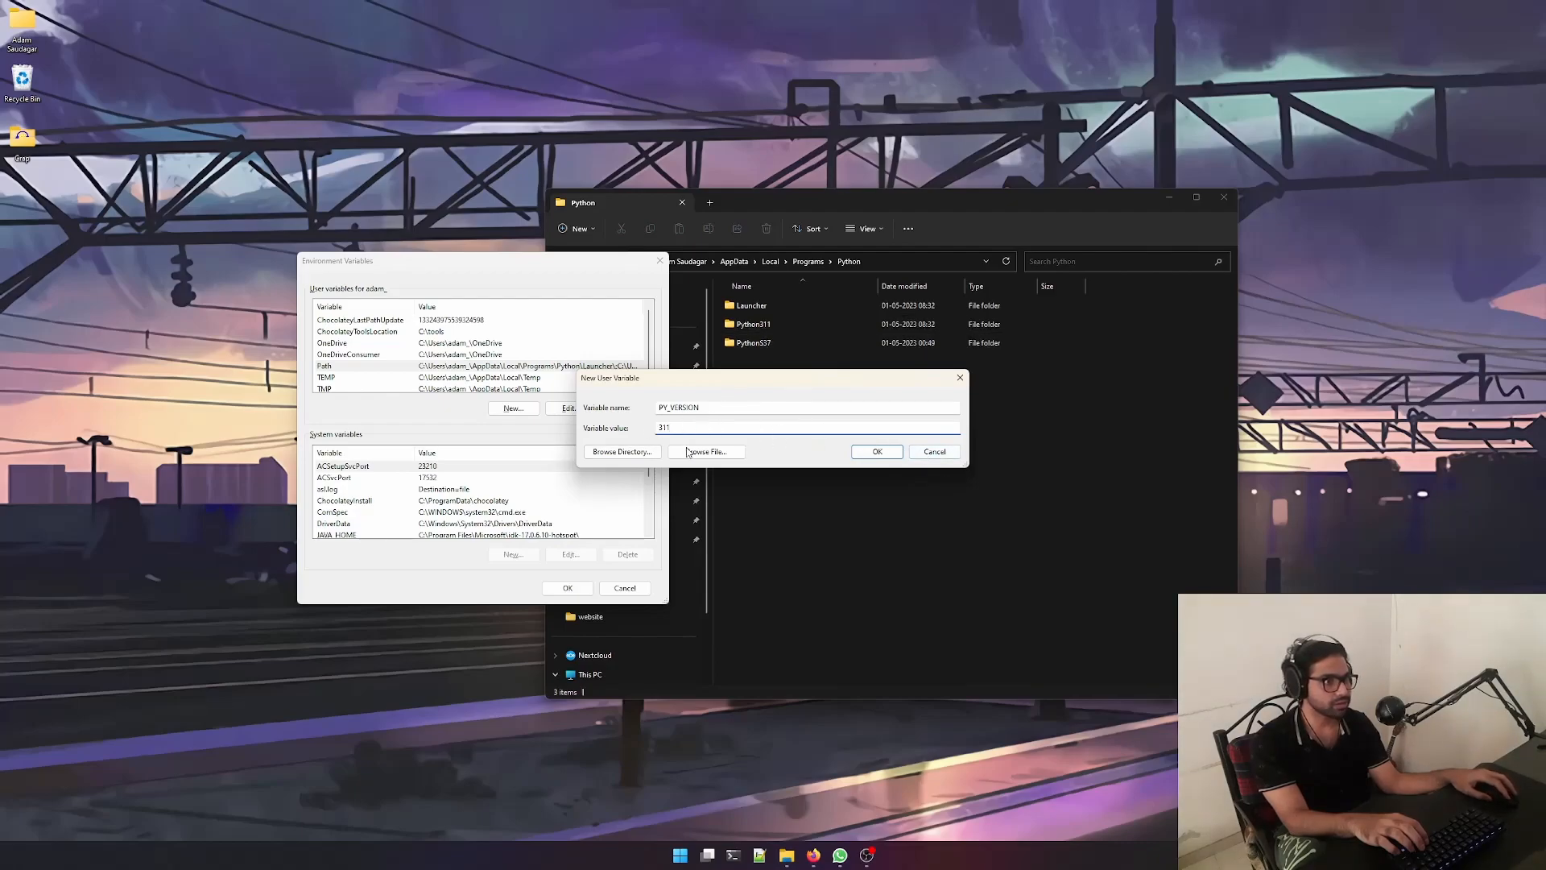
click(877, 450)
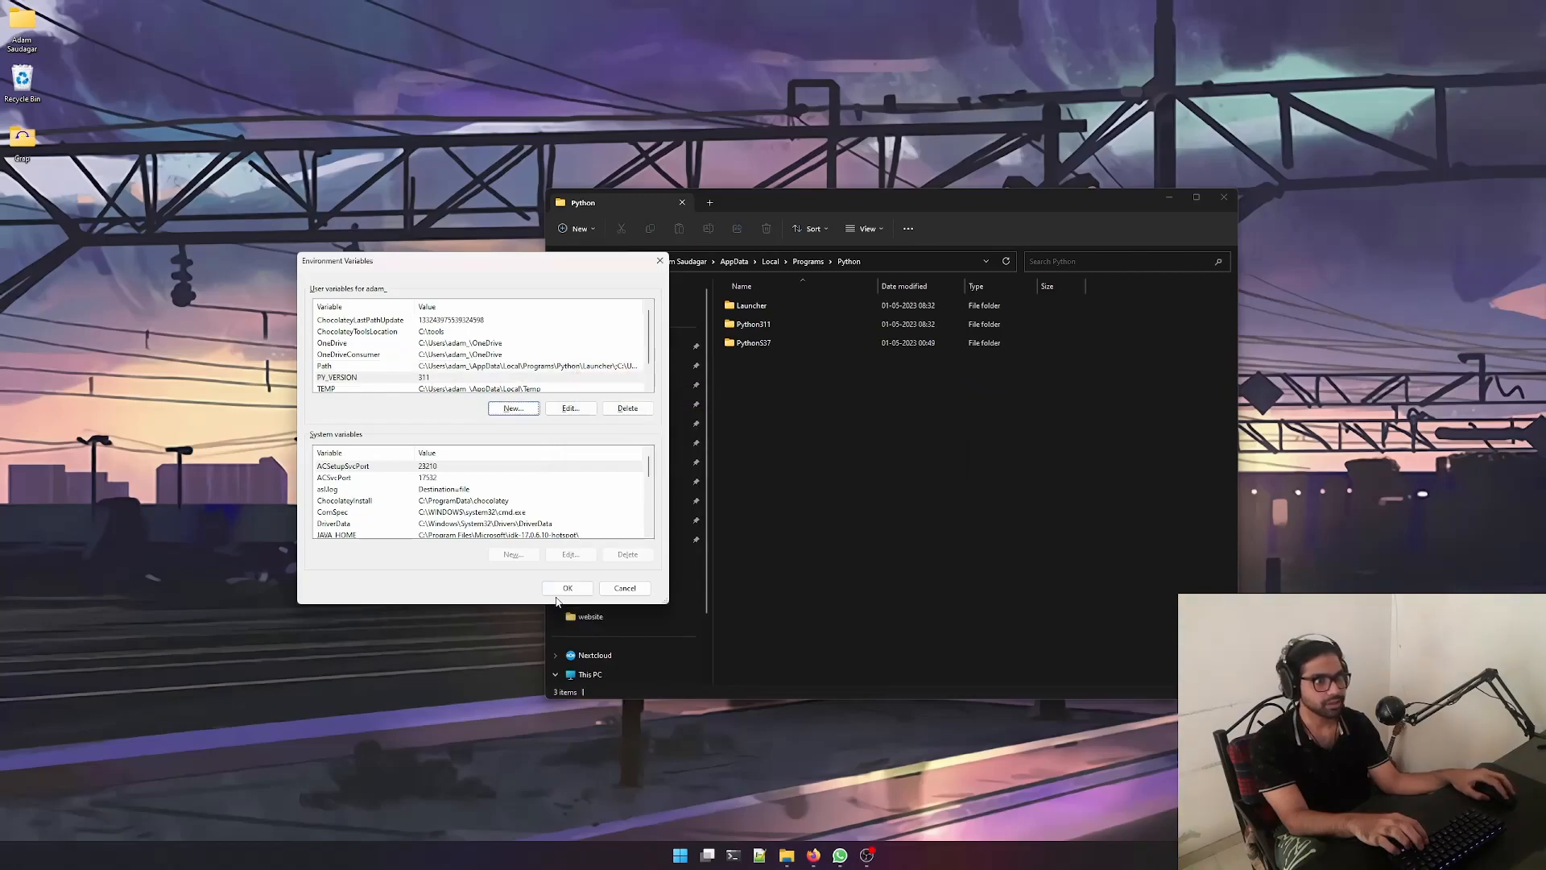
Save the variables and run python --version in a new PowerShell, showing 3.11.3.
click(567, 587)
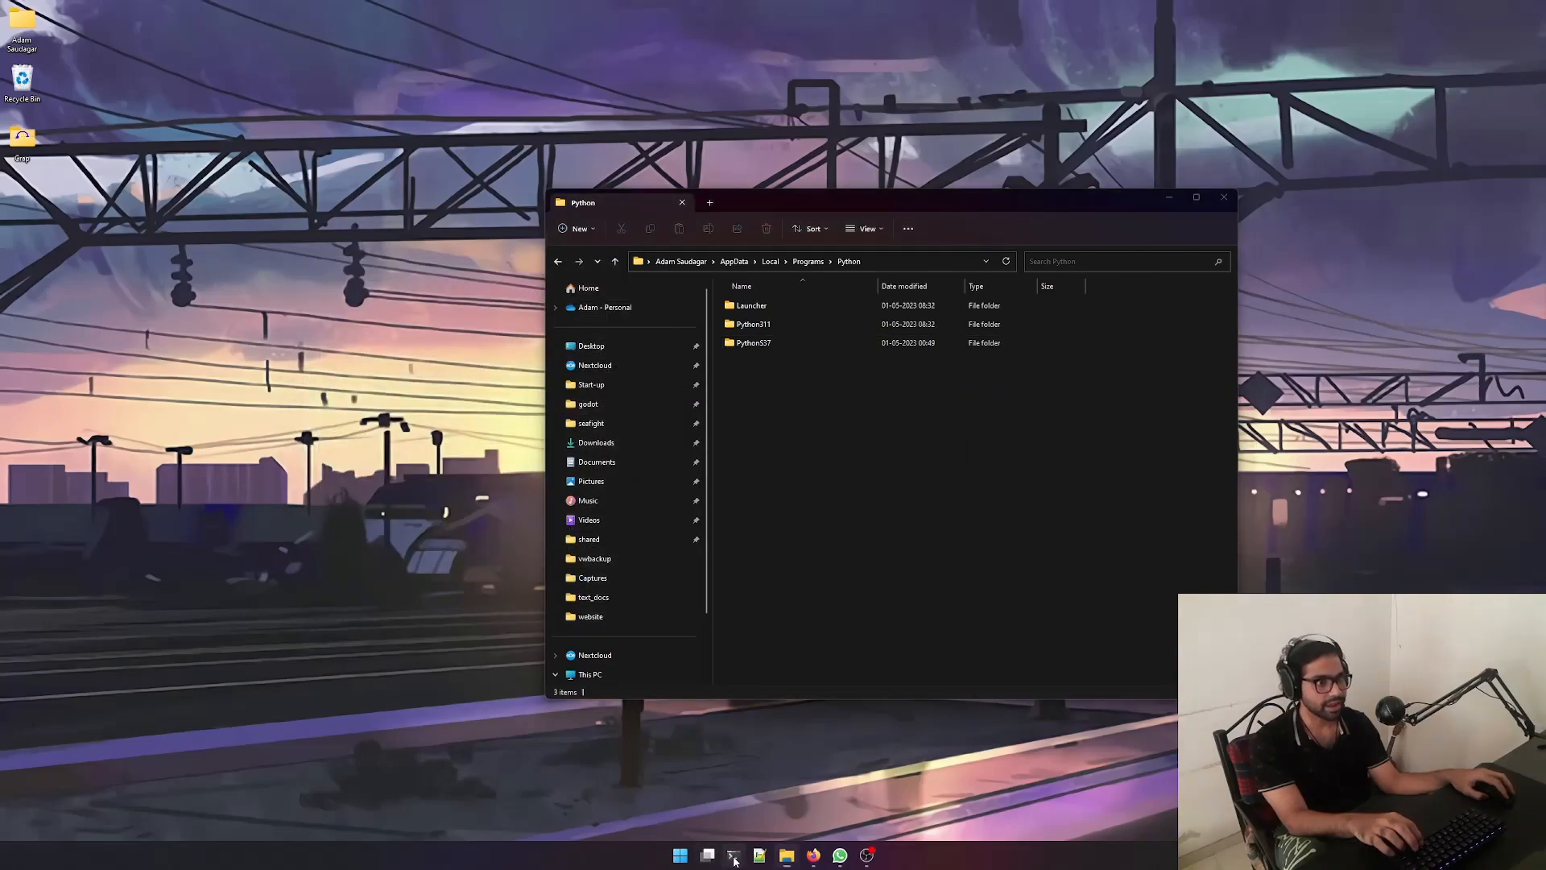
click(734, 854)
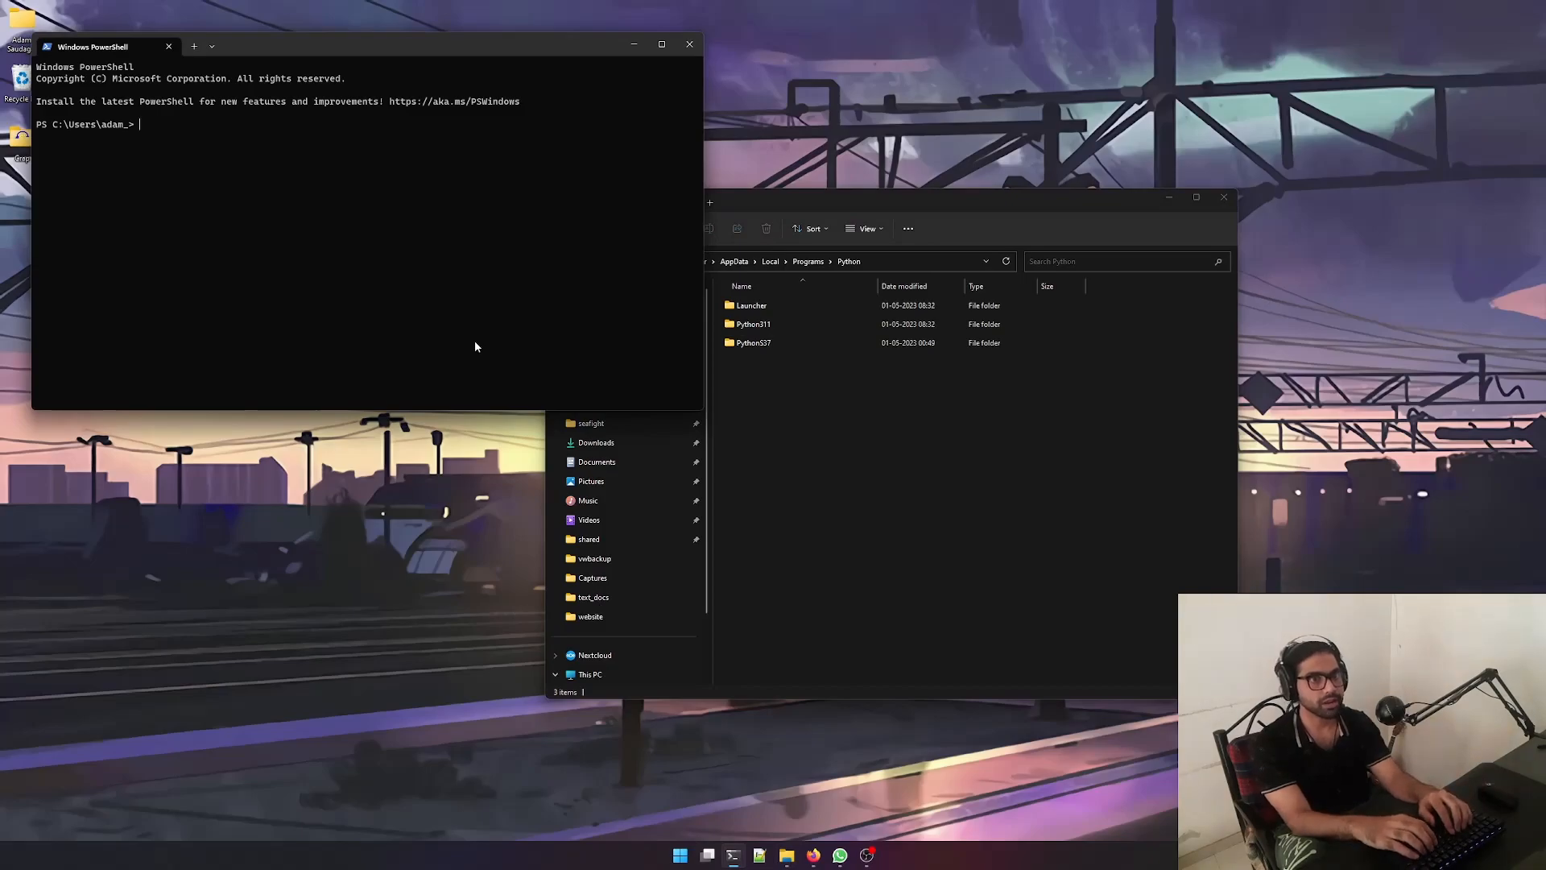
text(python --version)
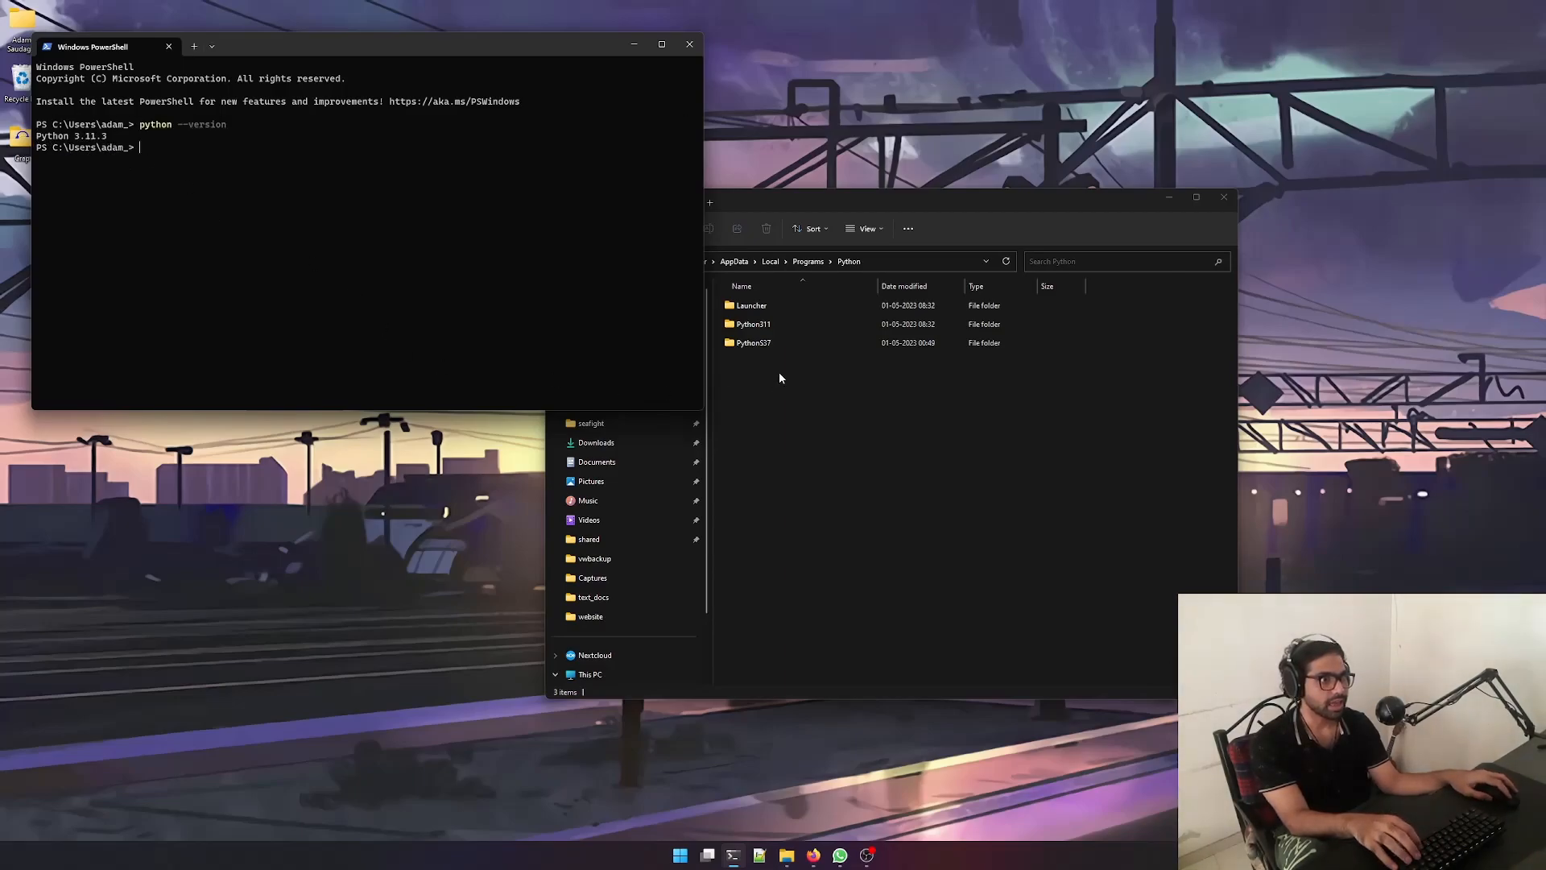
click(752, 343)
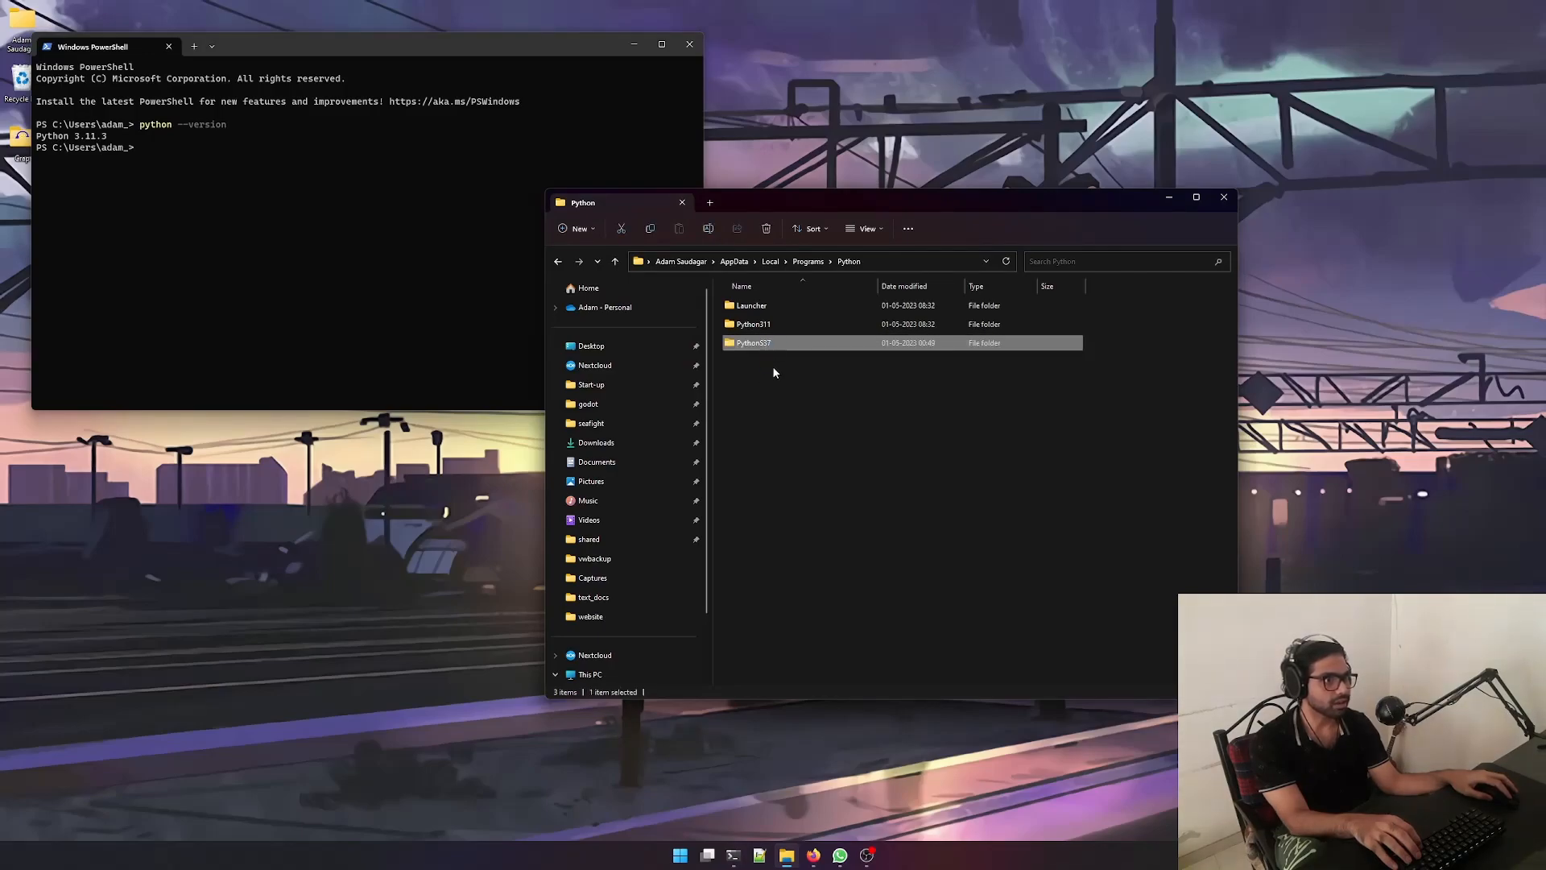
Search 'environment', set the PY_VERSION value to 37, and save the environment variables.
click(820, 418)
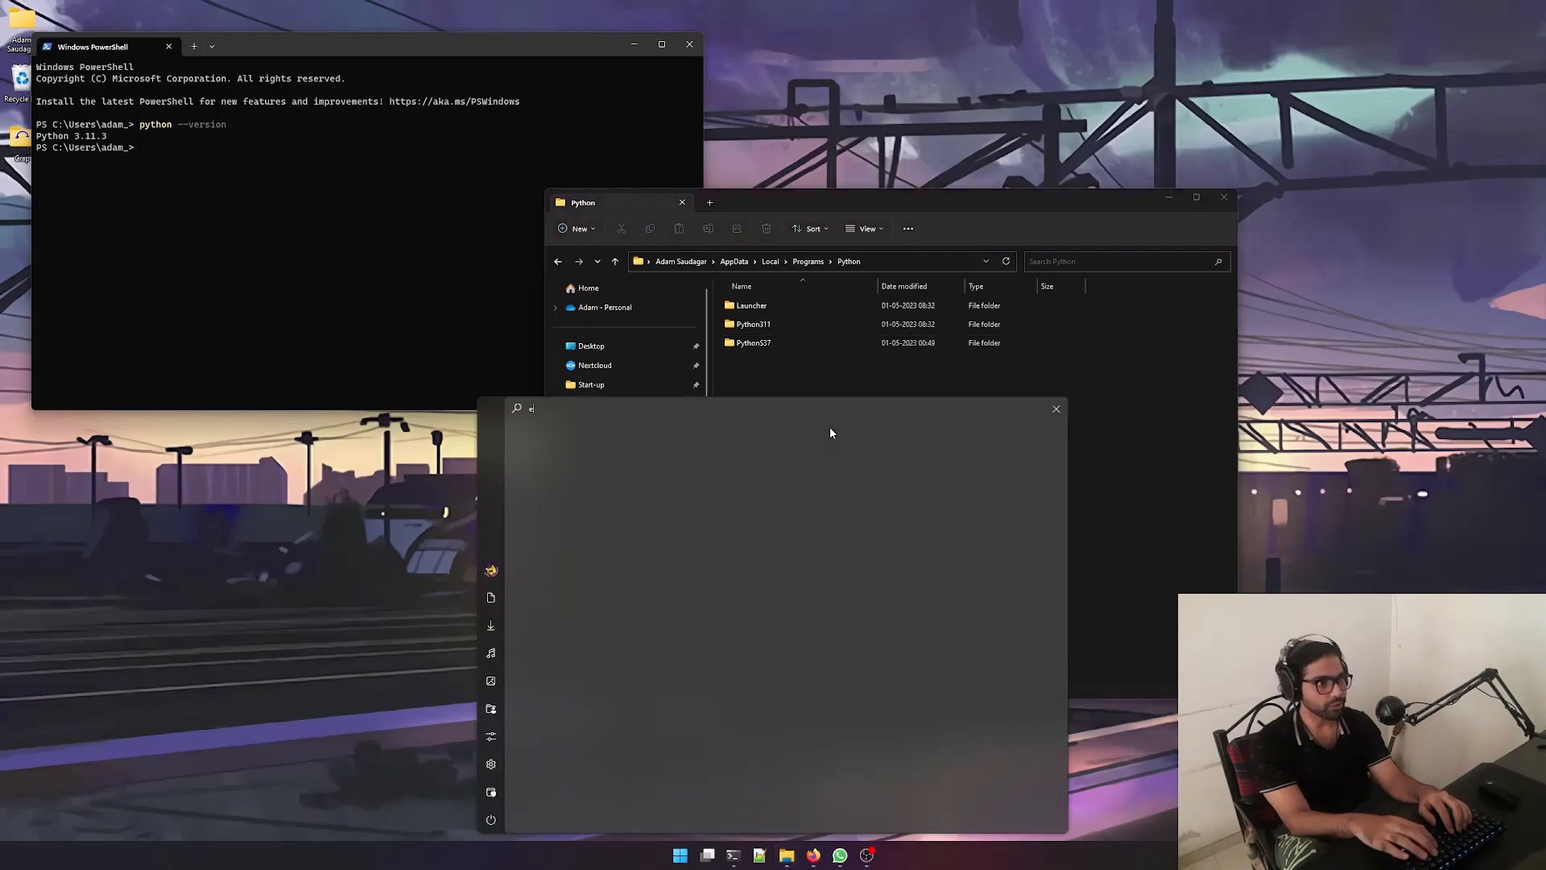
text(nvir)
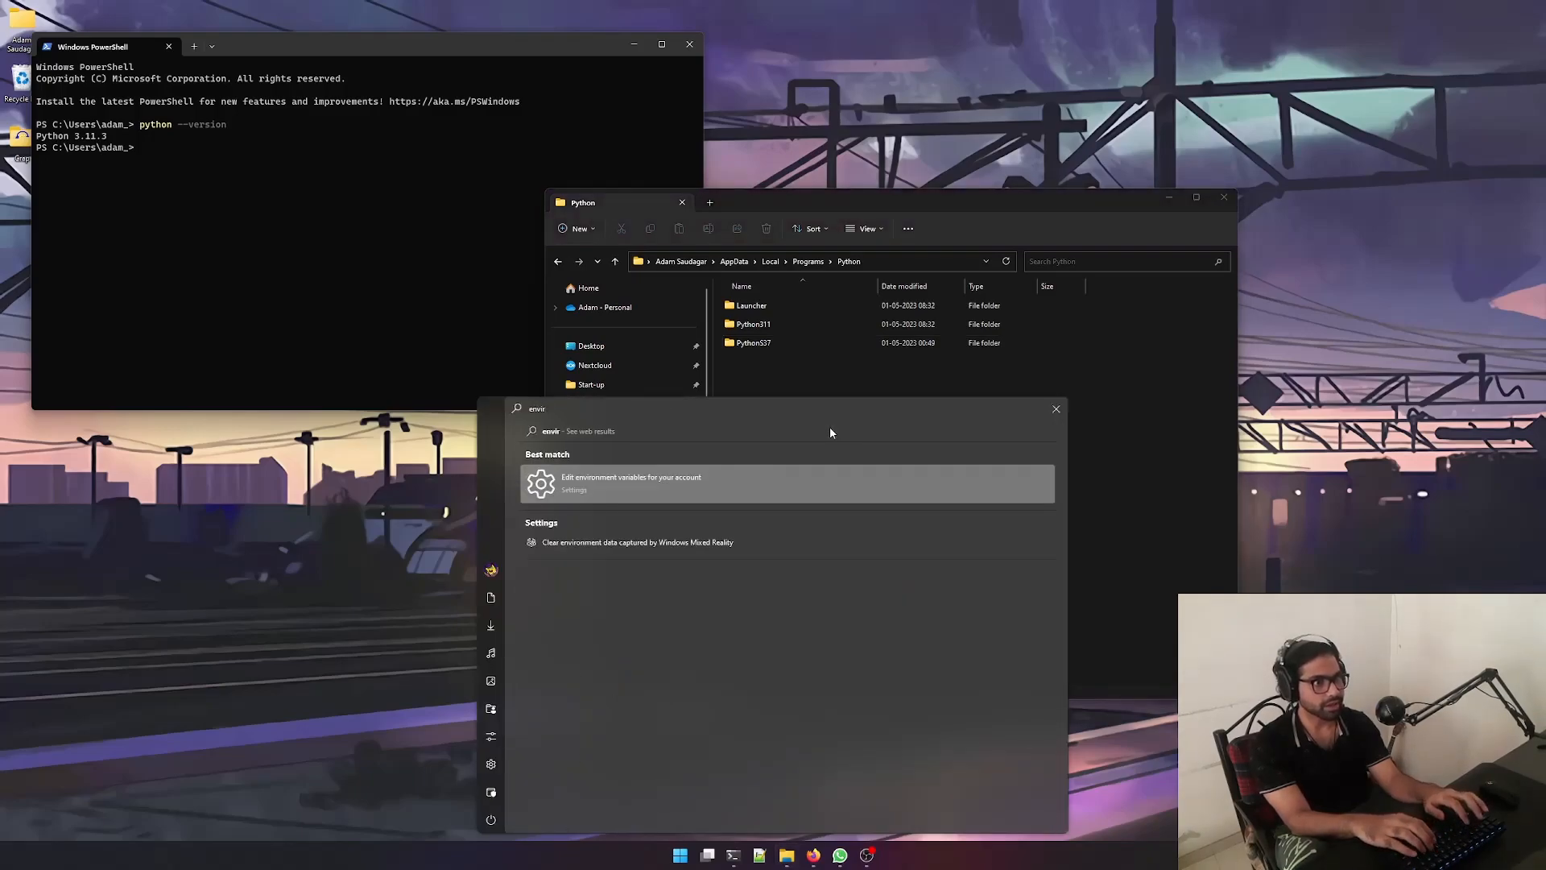
click(630, 482)
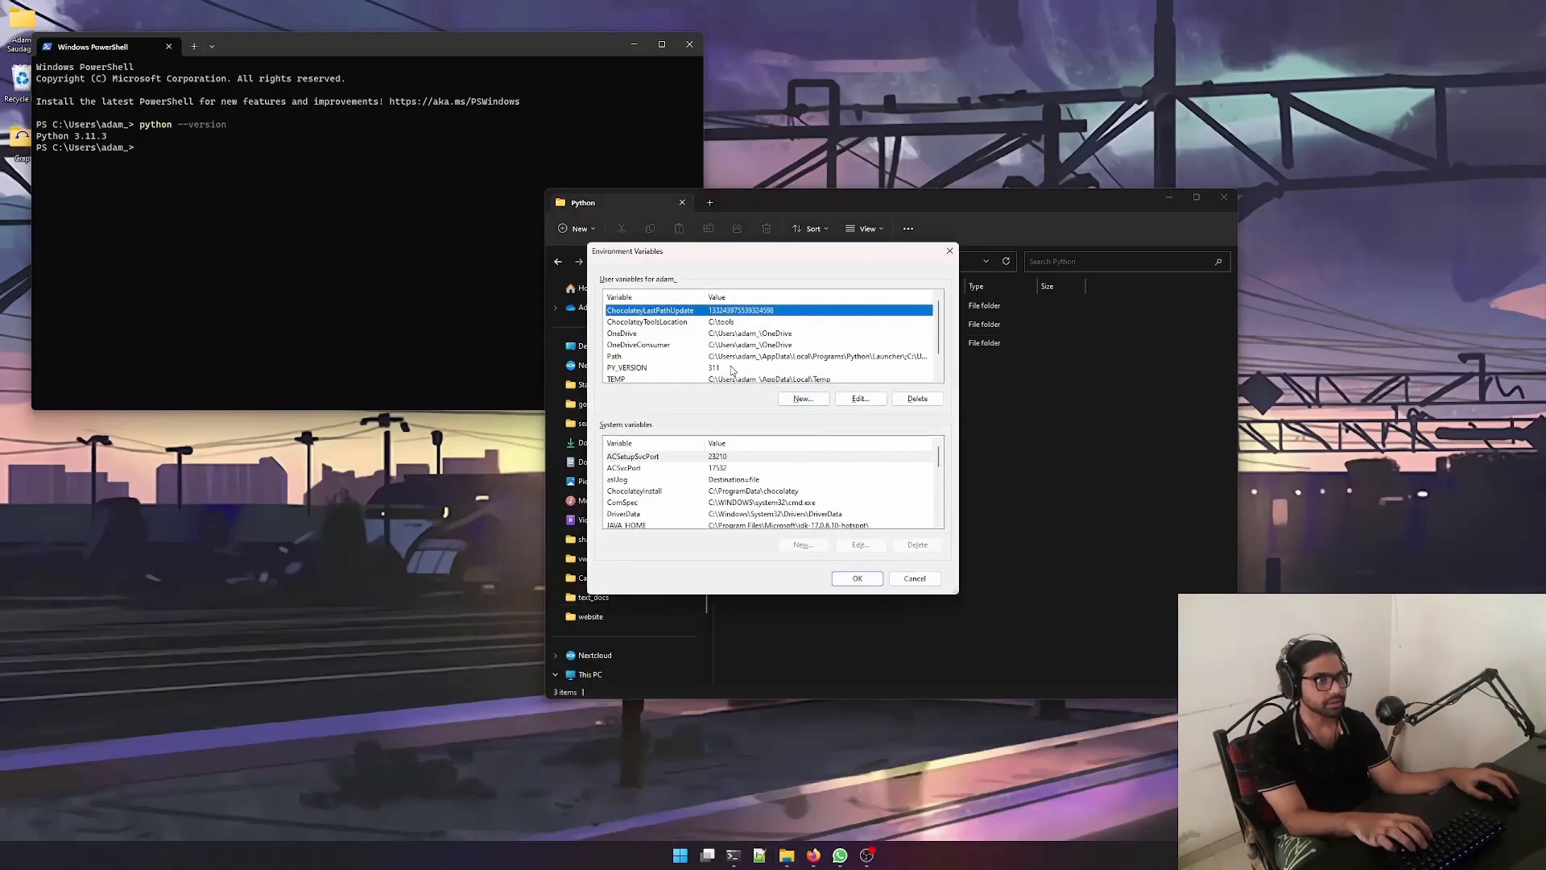
click(860, 399)
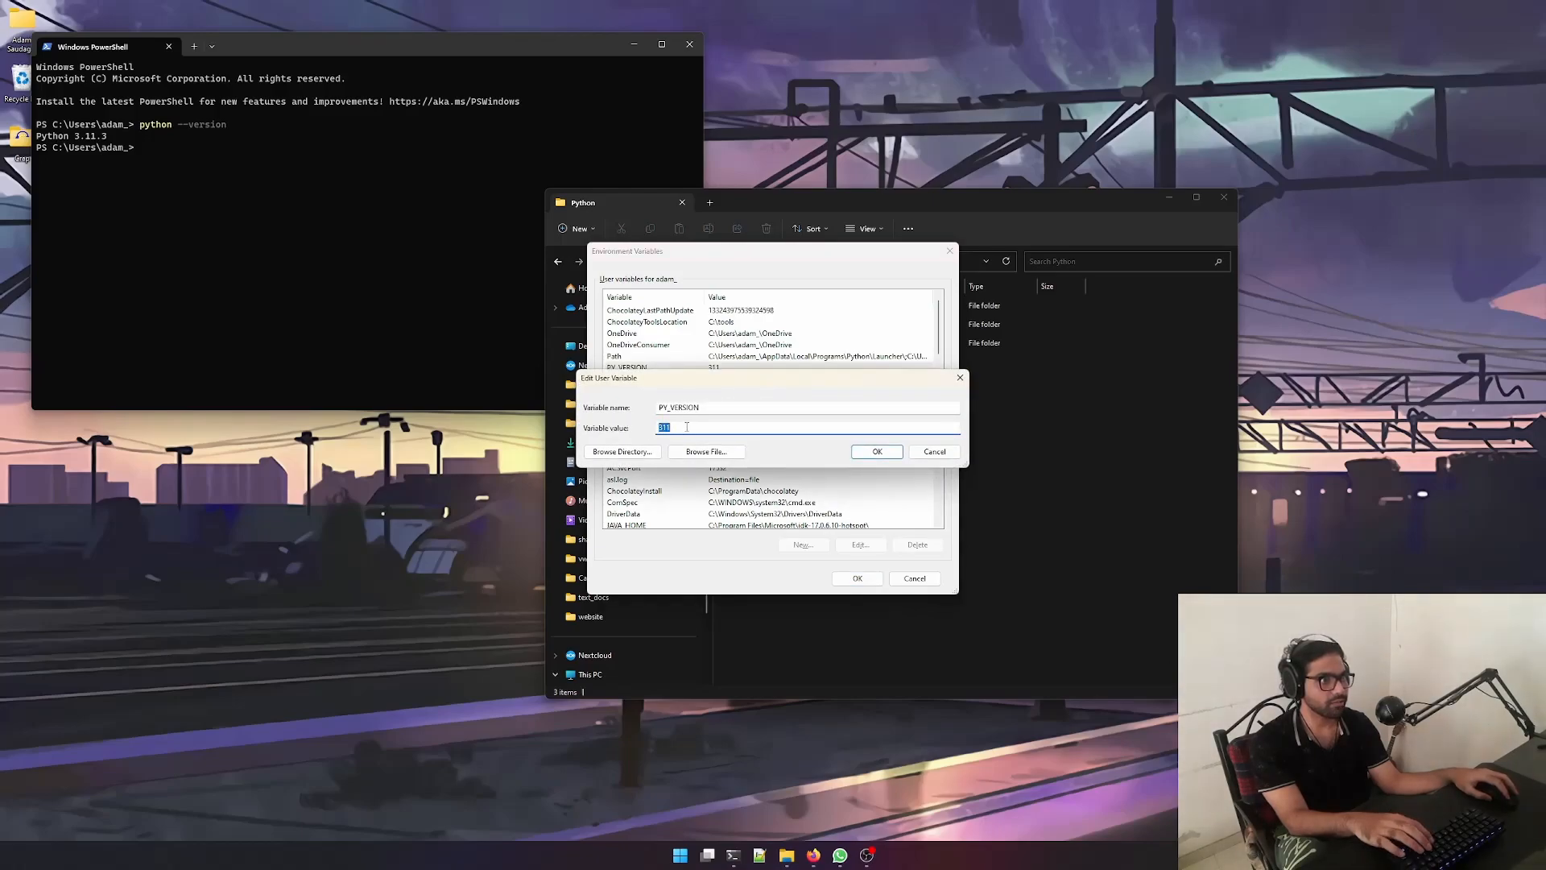
text(5)
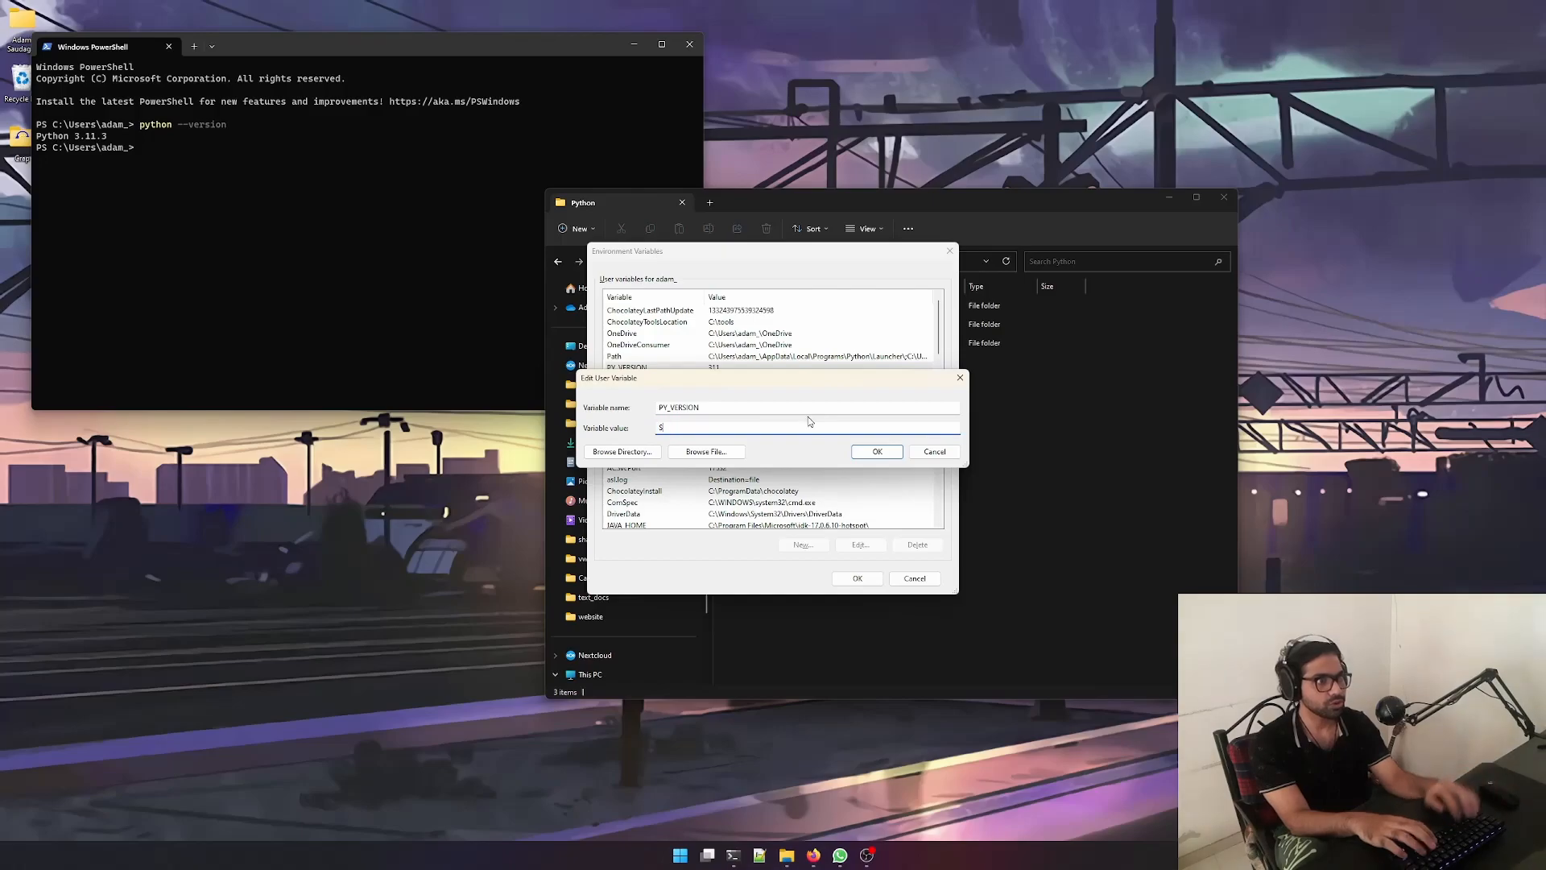
text(3)
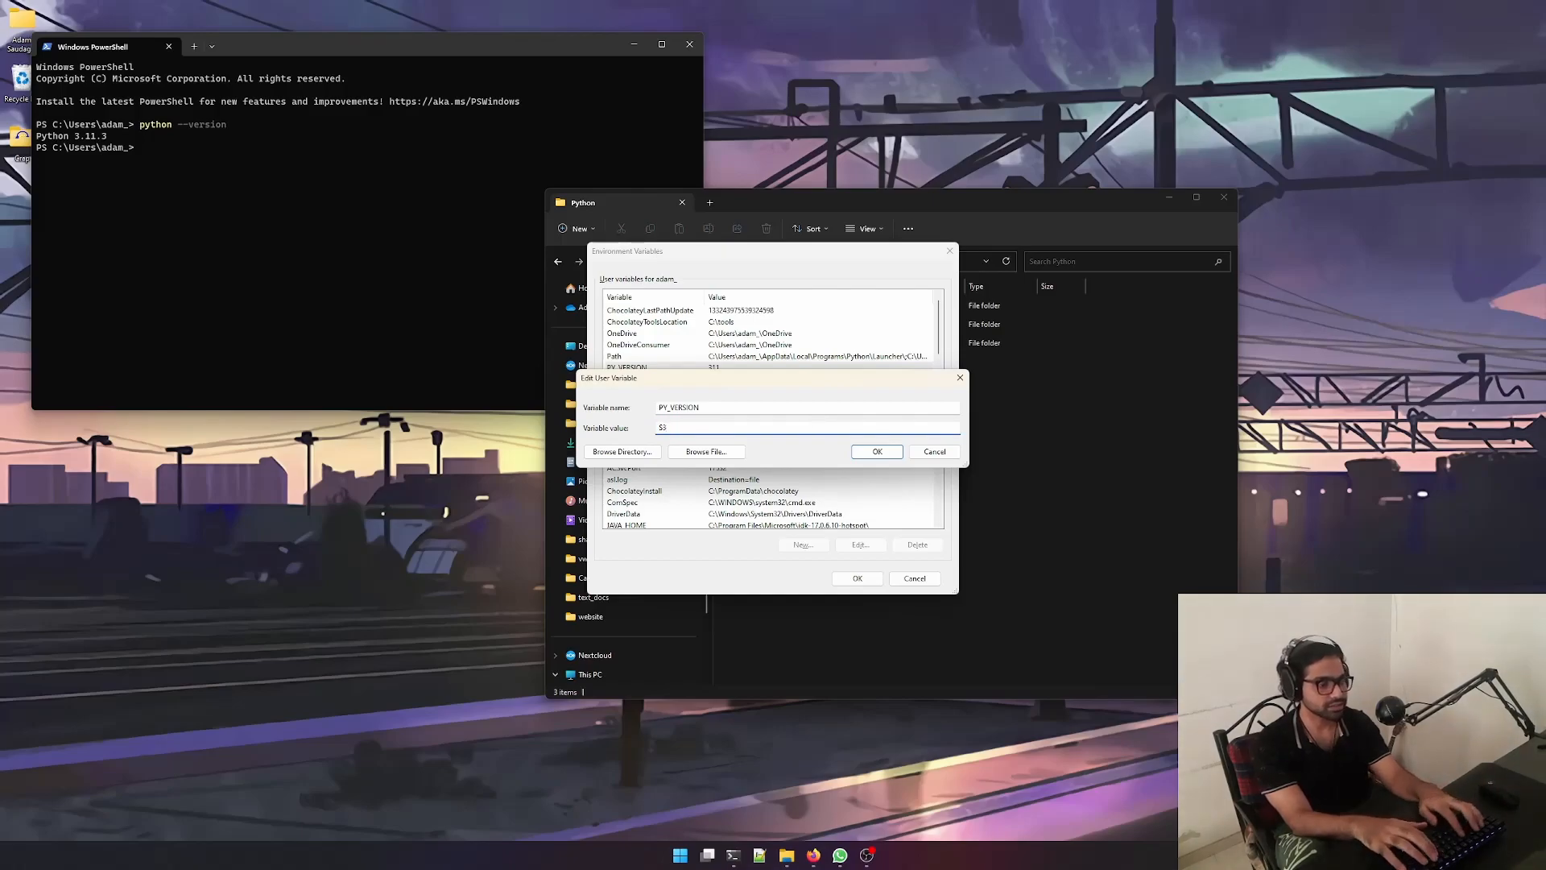
click(877, 451)
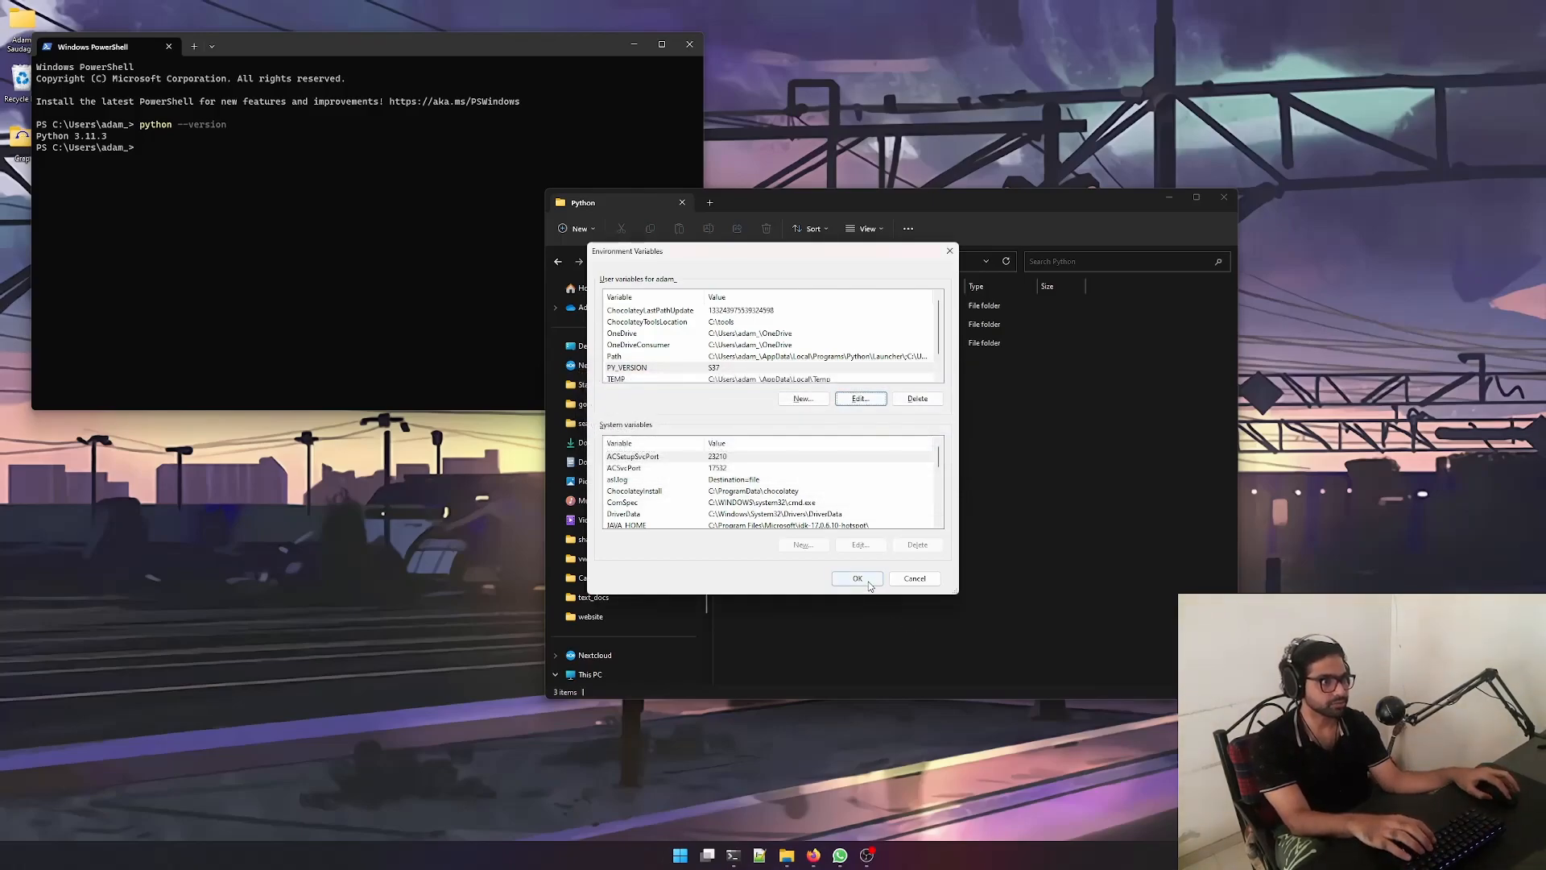
click(858, 578)
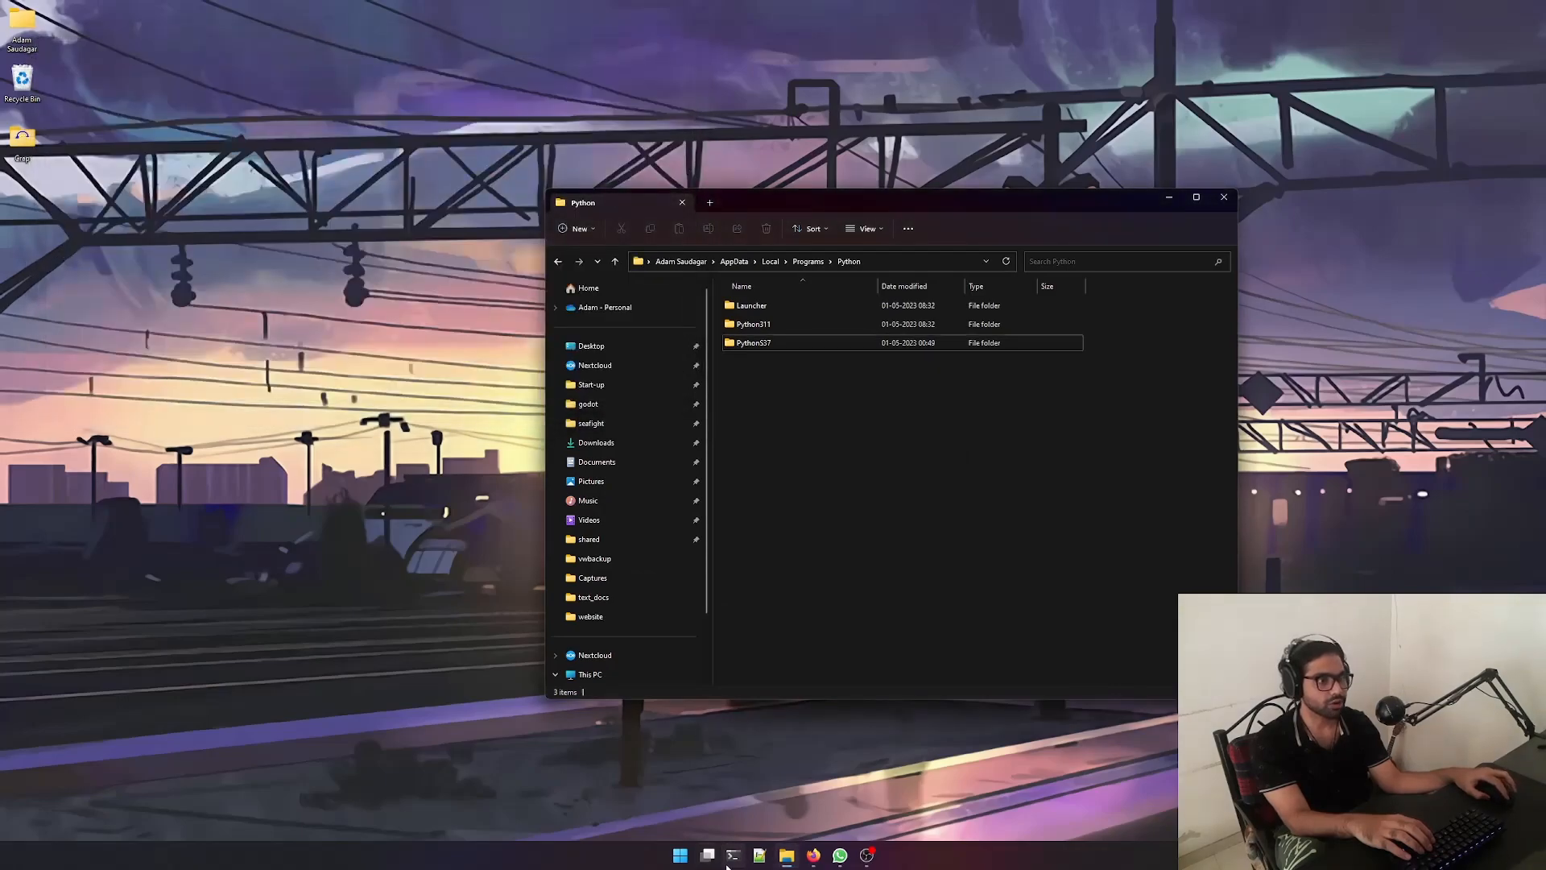
Run python --version (3.7.9), where.exe python and where.exe pip in PowerShell.
text(python)
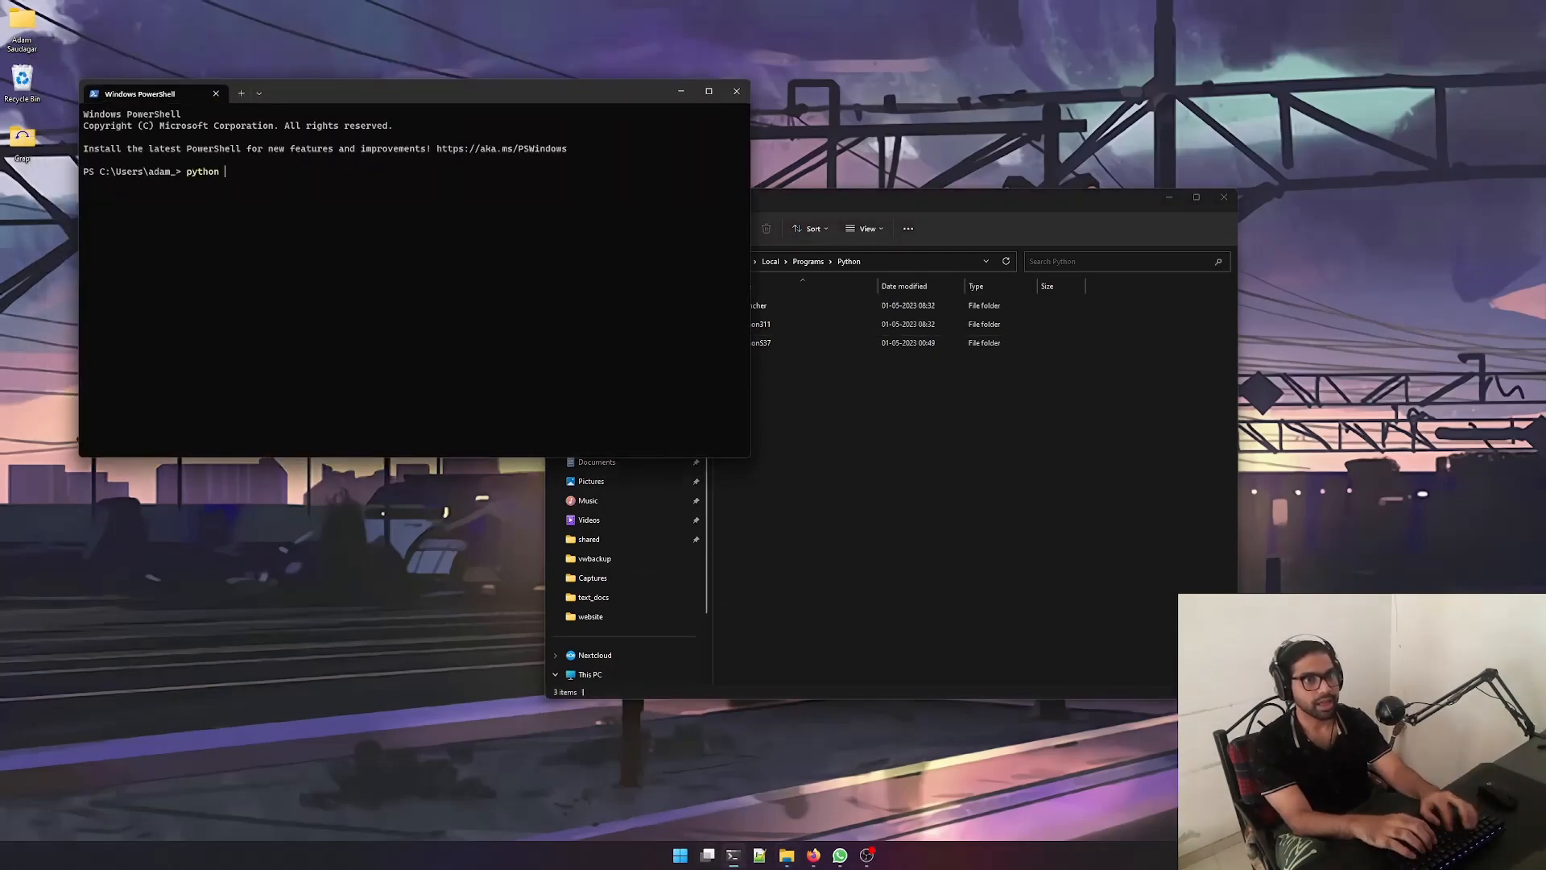
text(--version)
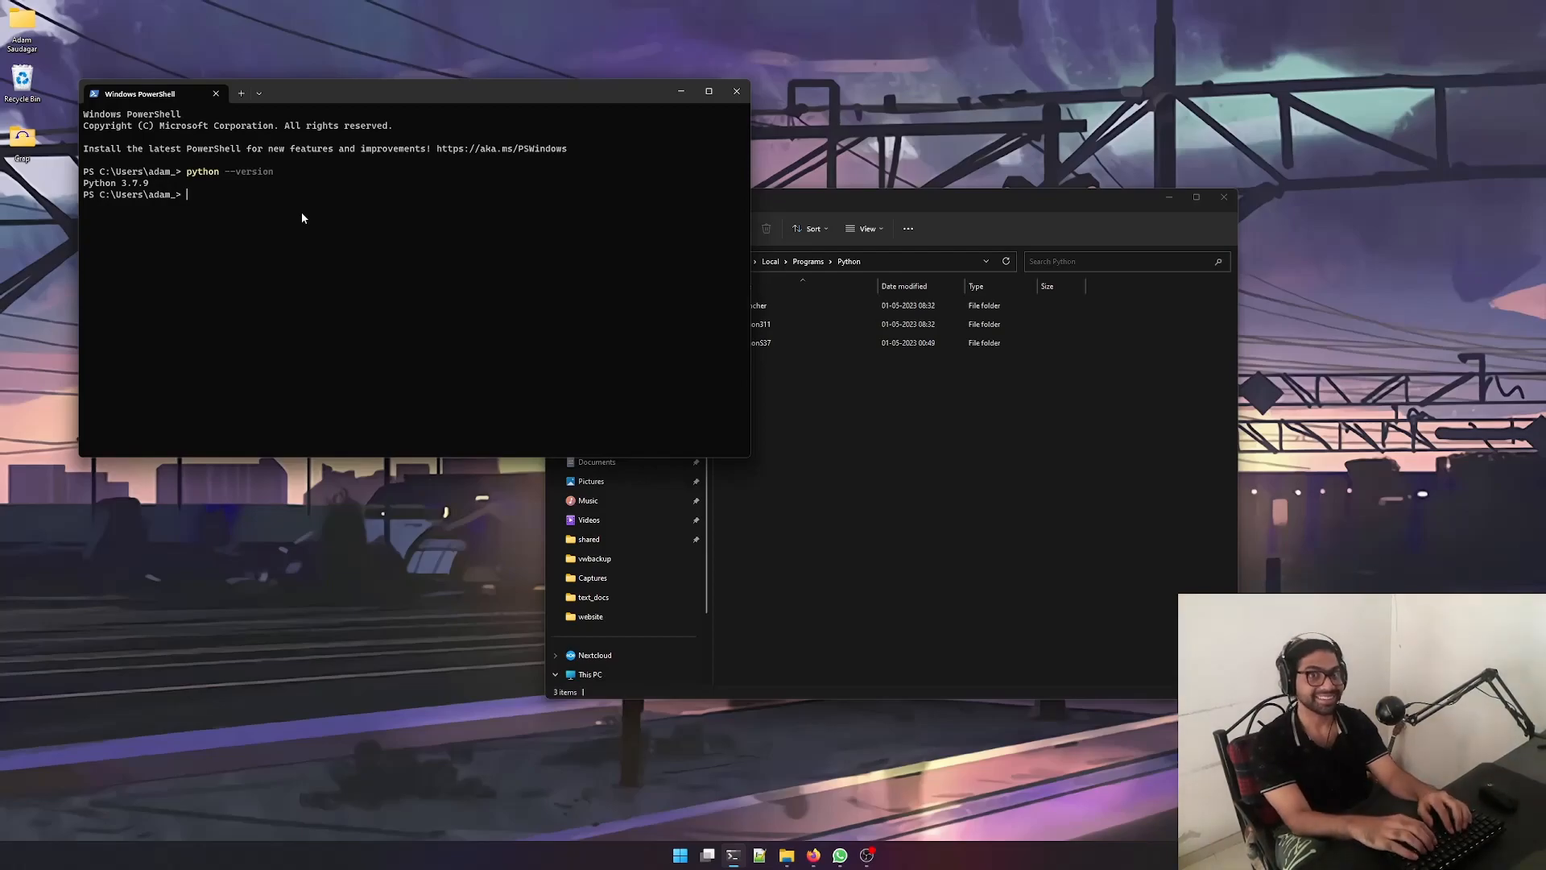
text(where.exe python)
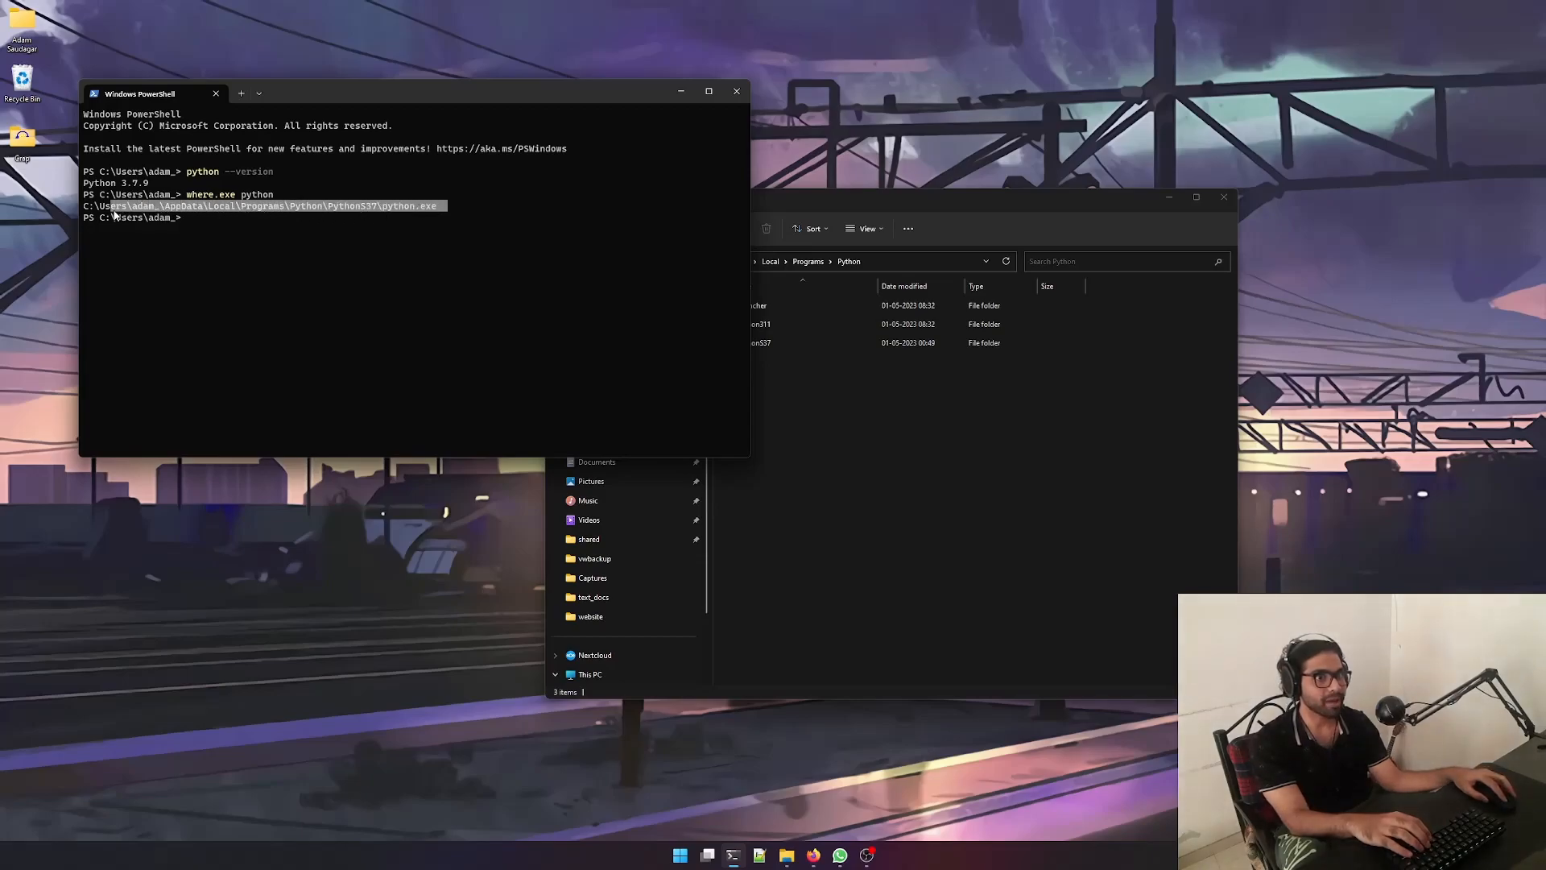
mouse_move(702, 241)
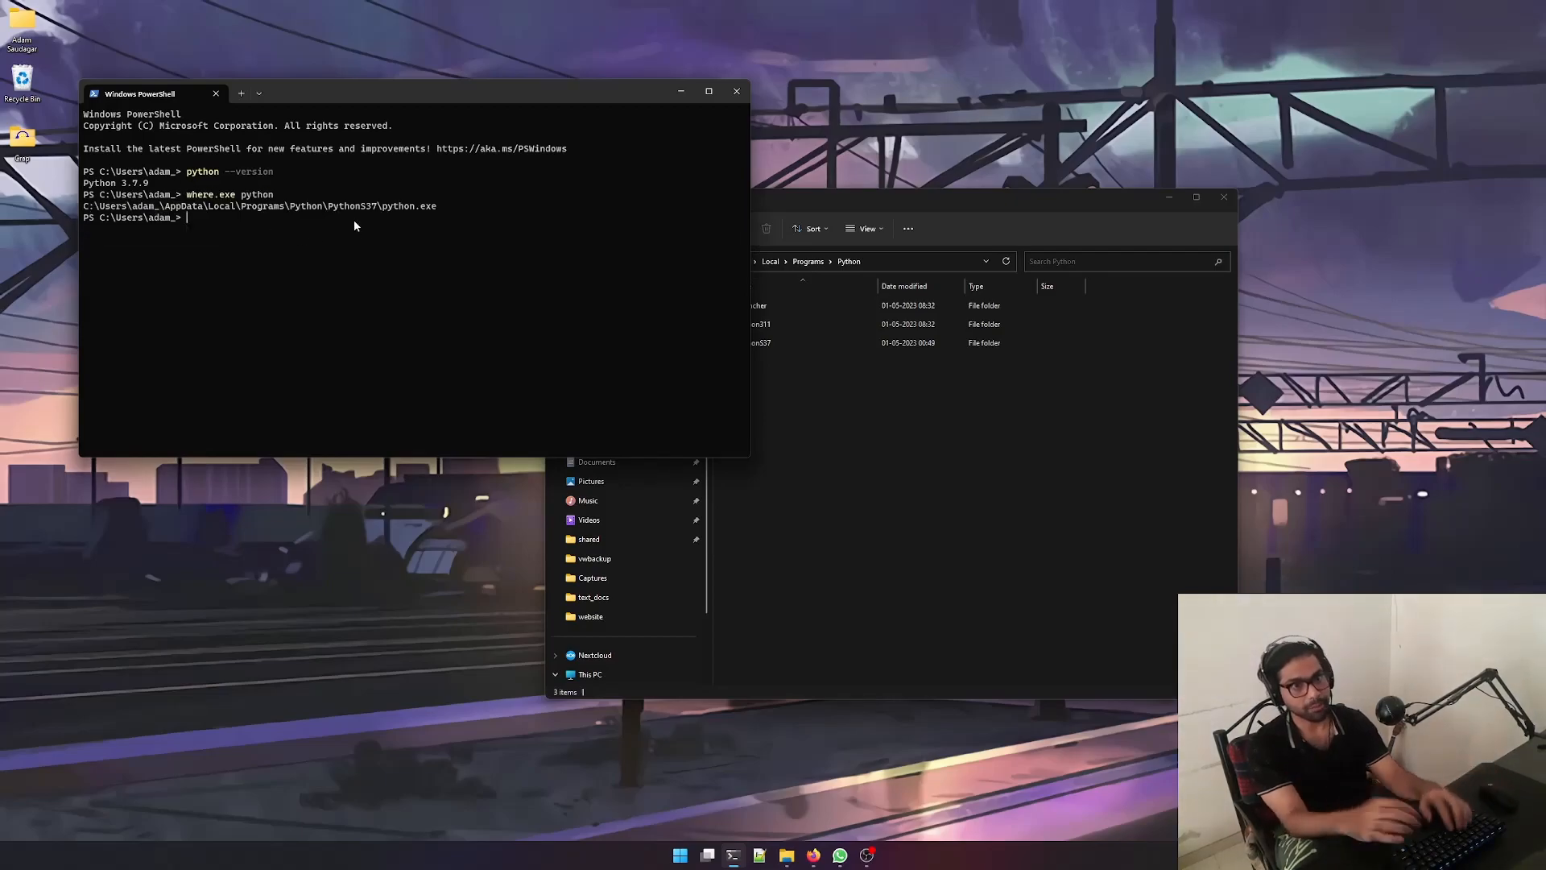
text(where.exe pip)
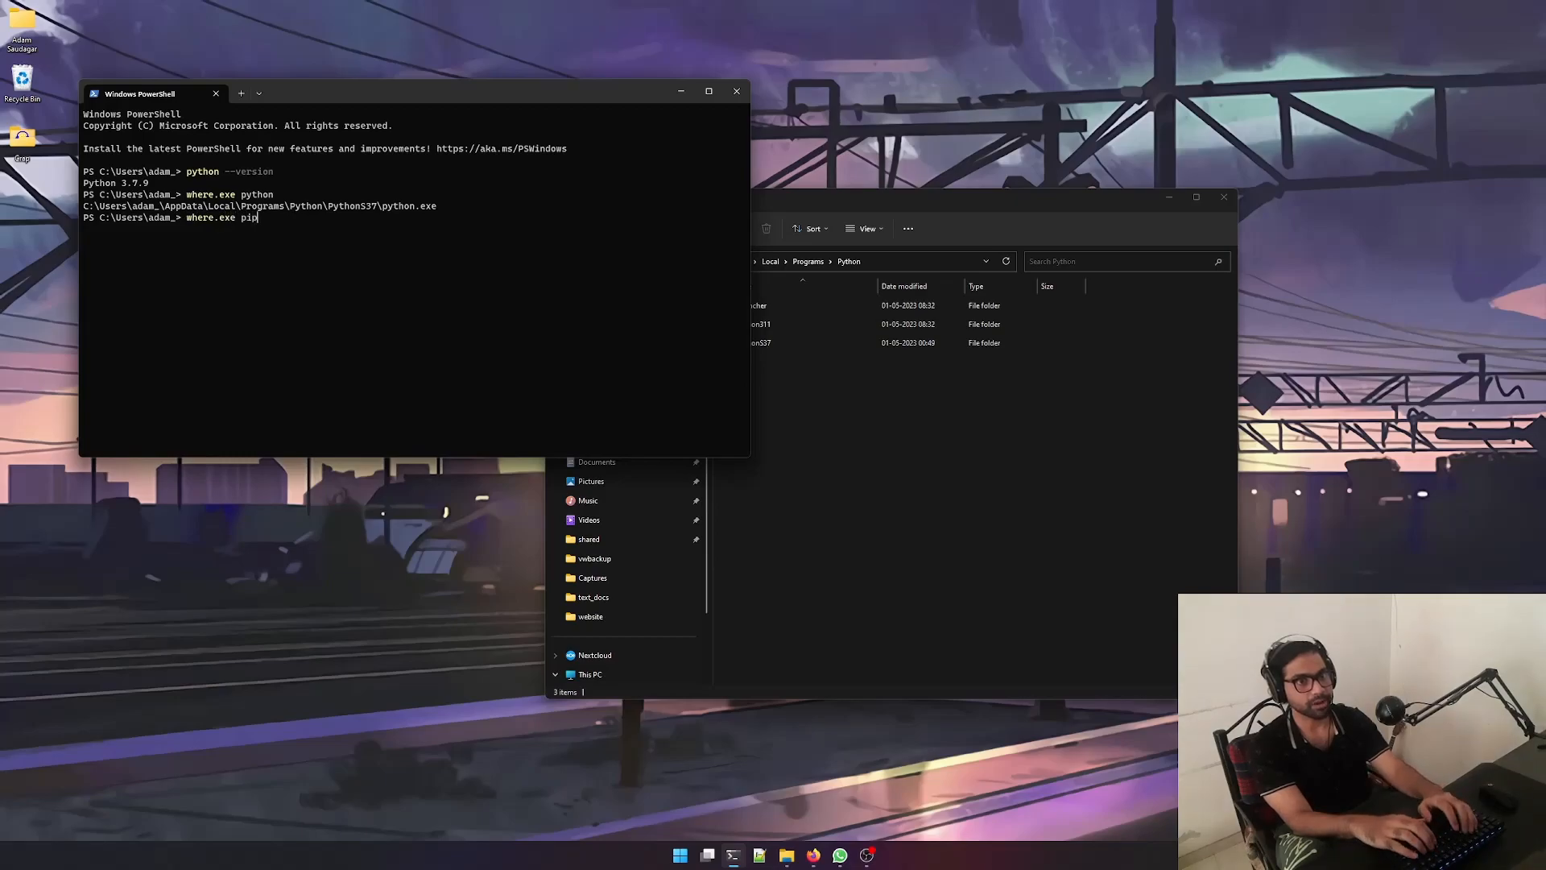
key(Enter)
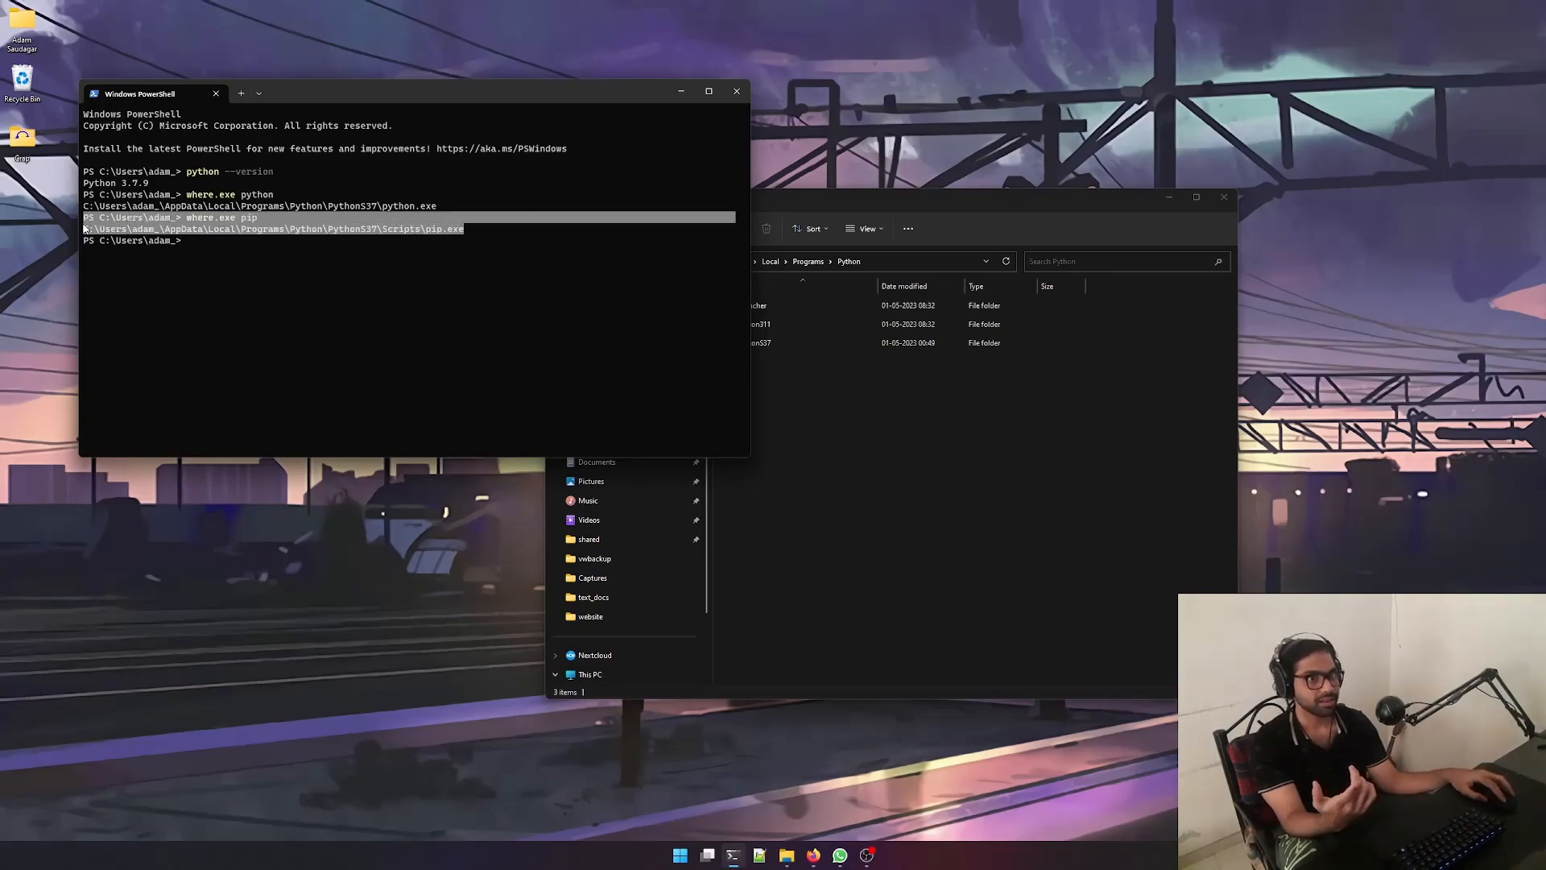